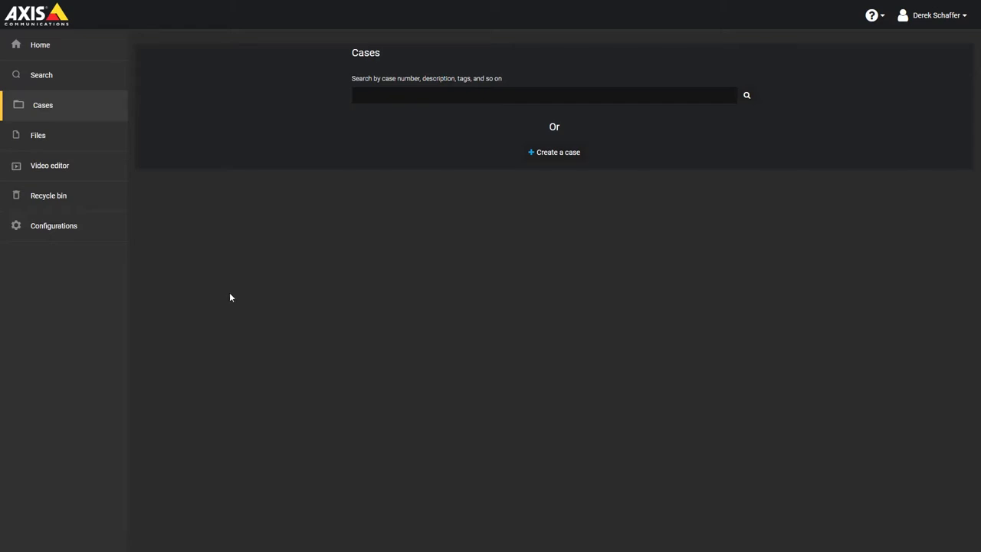
pyautogui.moveTo(554, 151)
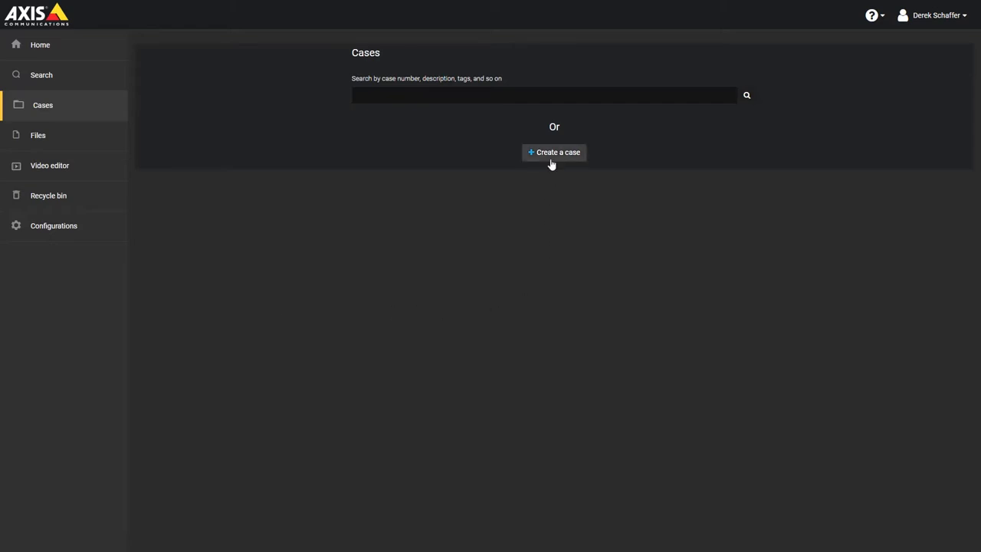
# Start a new case and begin retitling it 'Break-in on Hamilton Ave'.
pyautogui.click(553, 152)
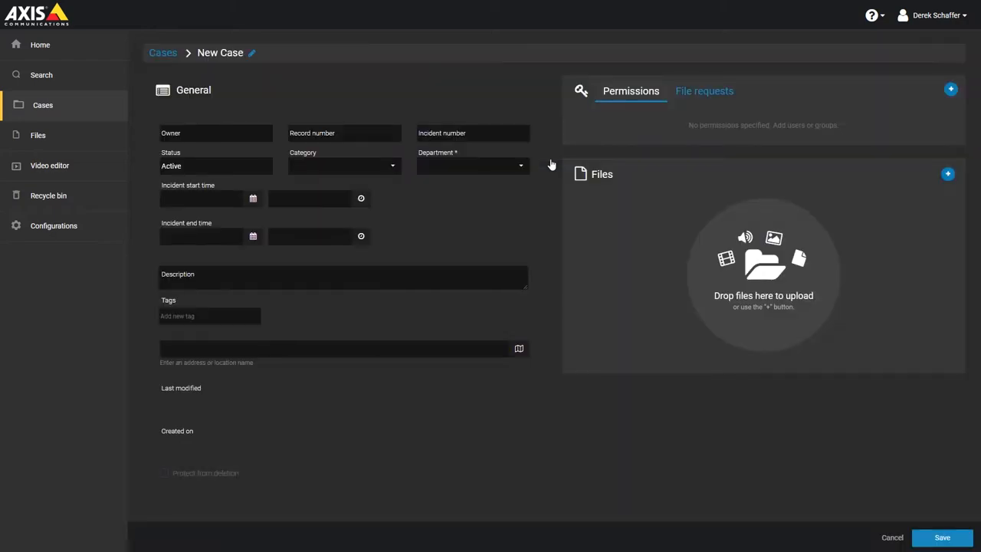
pyautogui.moveTo(535, 115)
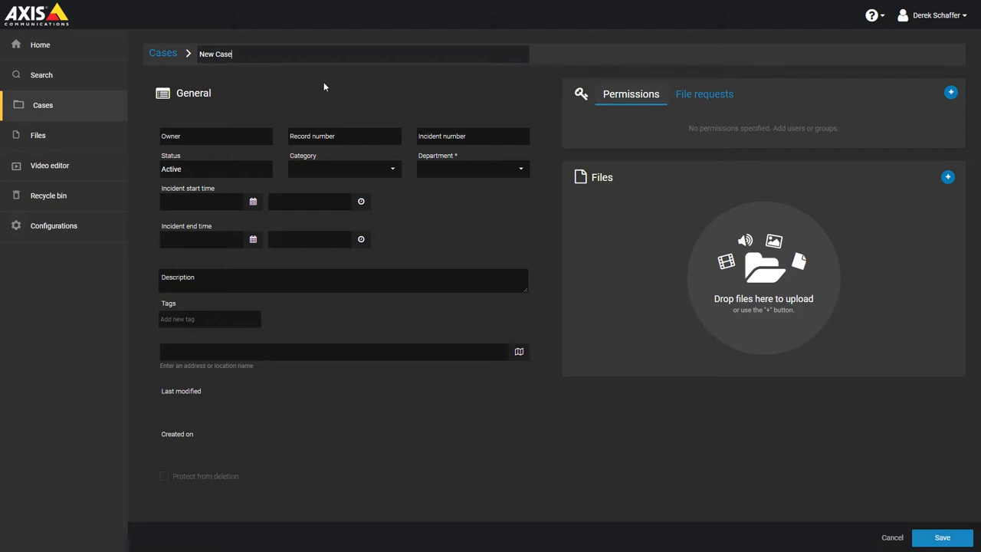
pyautogui.write('Break-in')
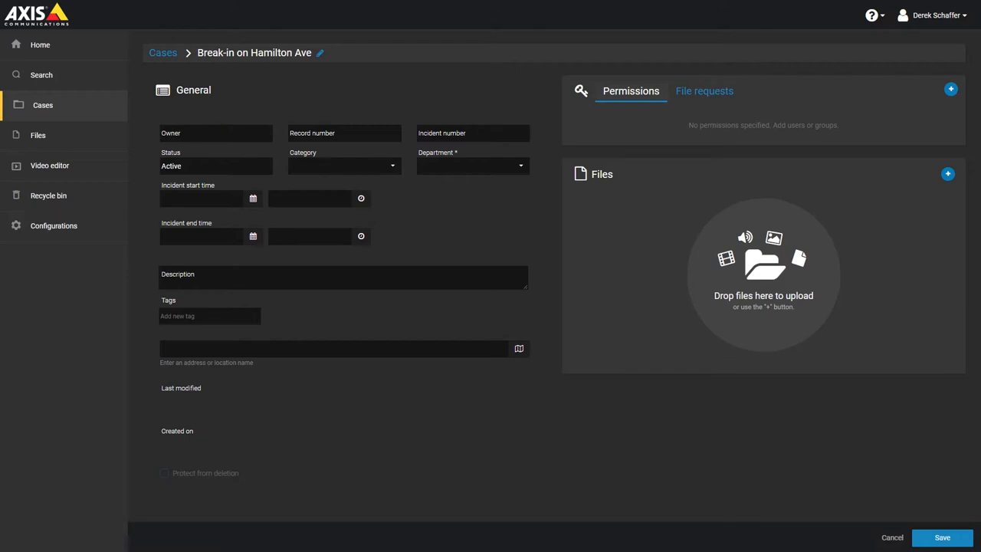
# Fill in record number J23-5663 and incident number BI7889A2.
pyautogui.write('J')
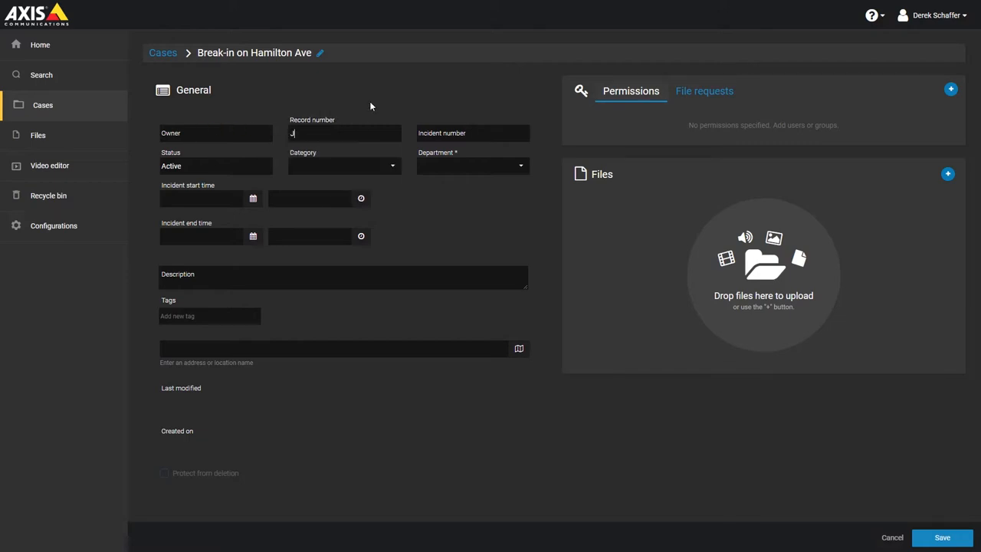
pyautogui.write('23-566')
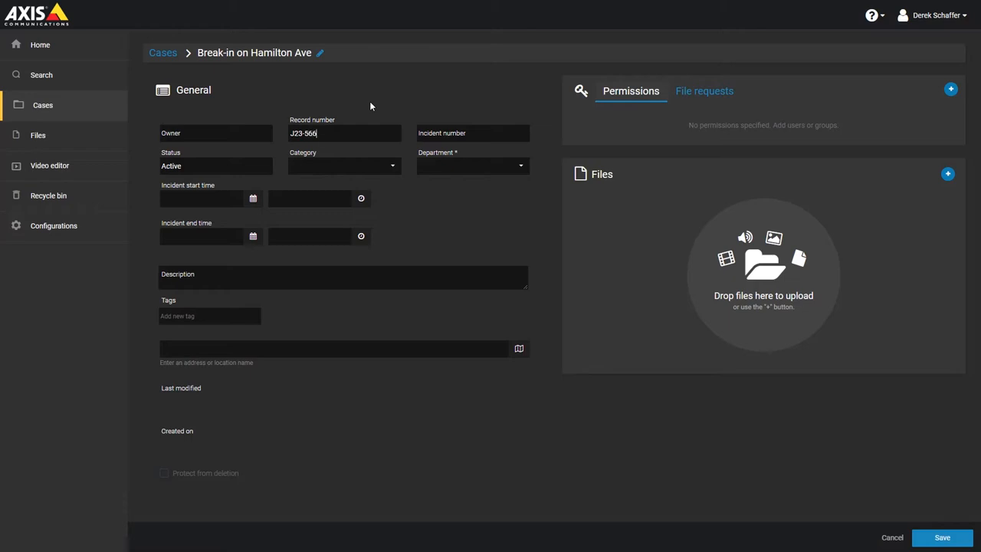
pyautogui.write('3')
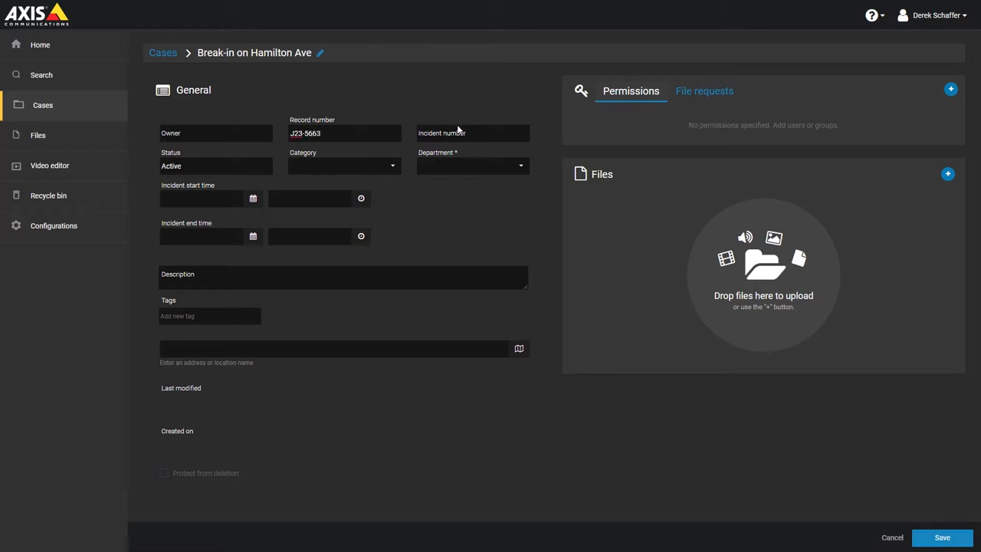
pyautogui.click(472, 133)
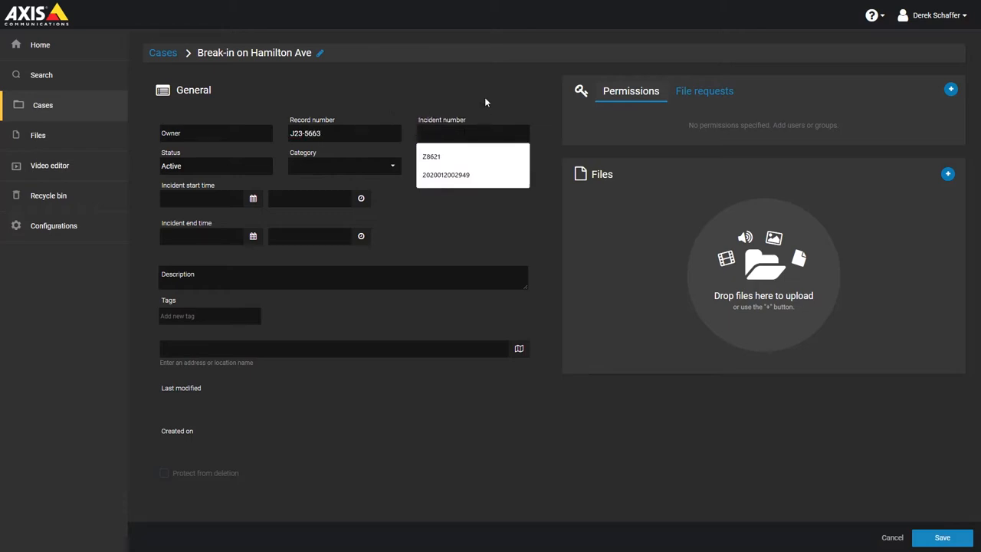
pyautogui.write('BI7889')
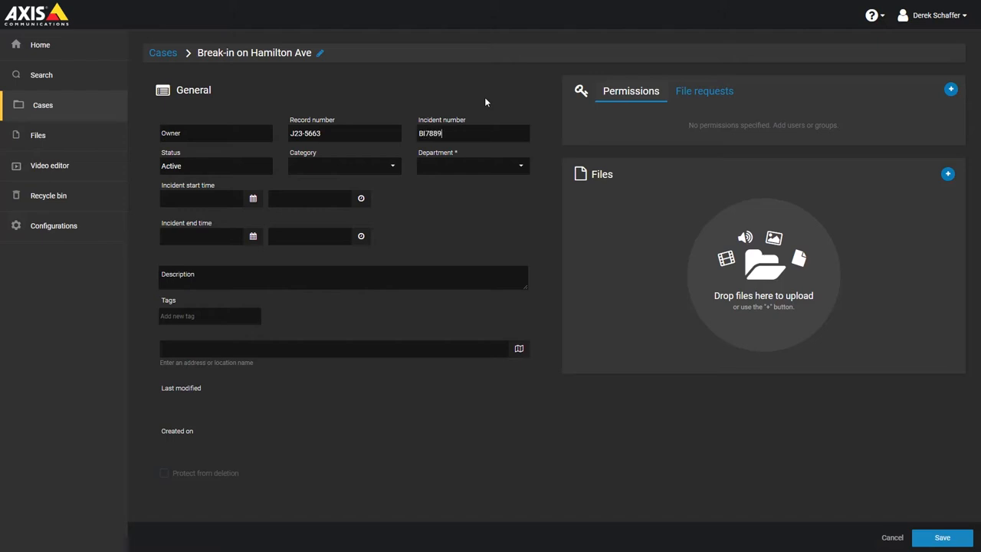
pyautogui.write('A2')
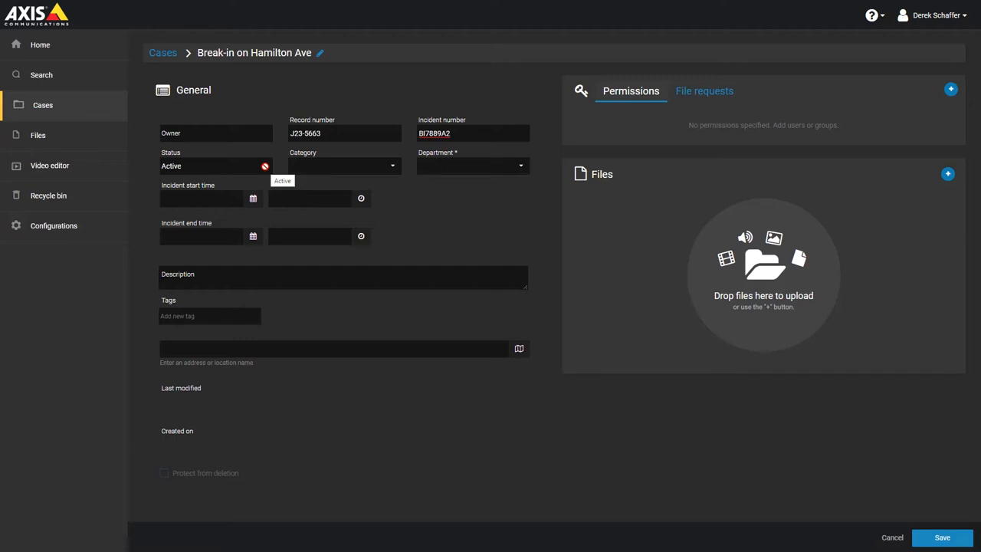
# Choose Theft as the category and Crime Investigation as the department.
pyautogui.click(344, 166)
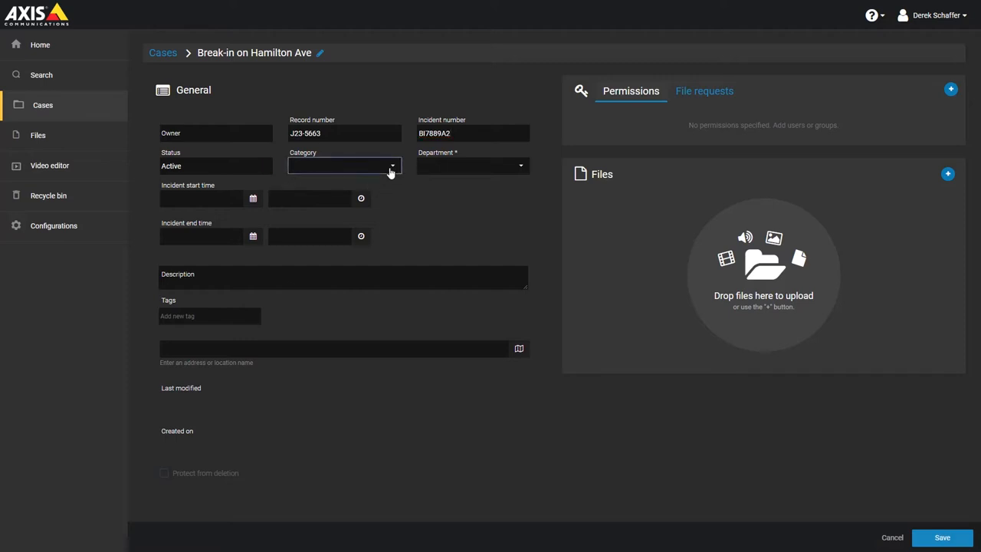
pyautogui.click(343, 166)
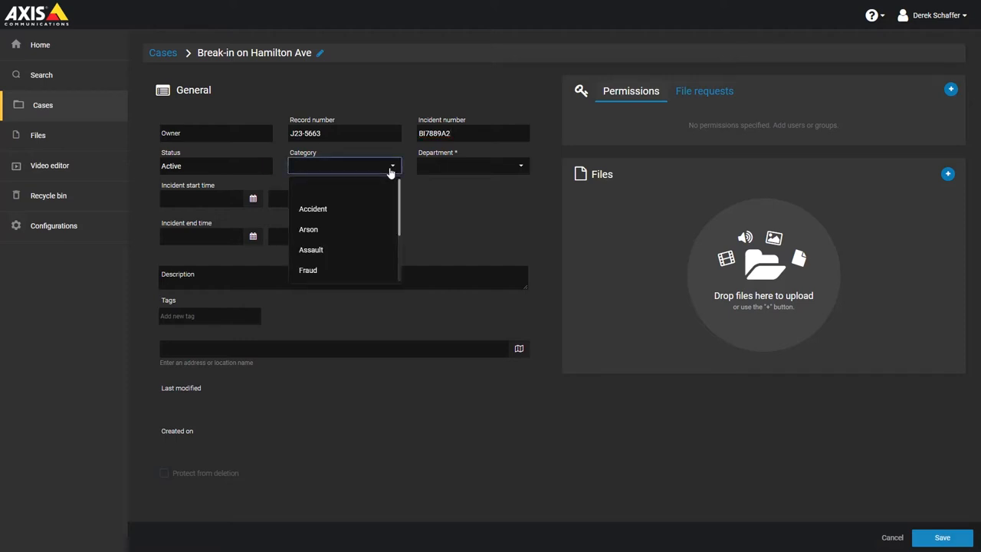
pyautogui.scroll(-3)
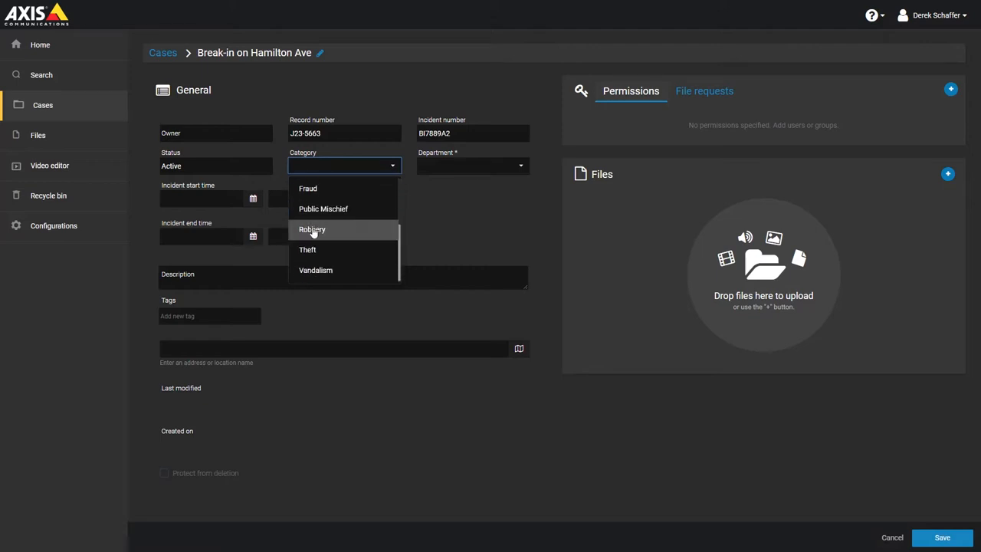
pyautogui.moveTo(307, 249)
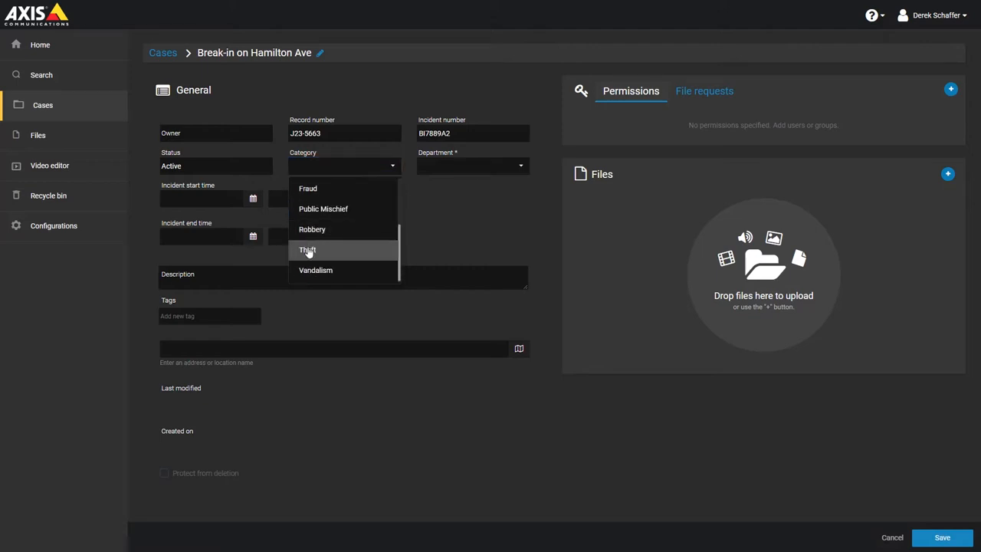
pyautogui.click(307, 250)
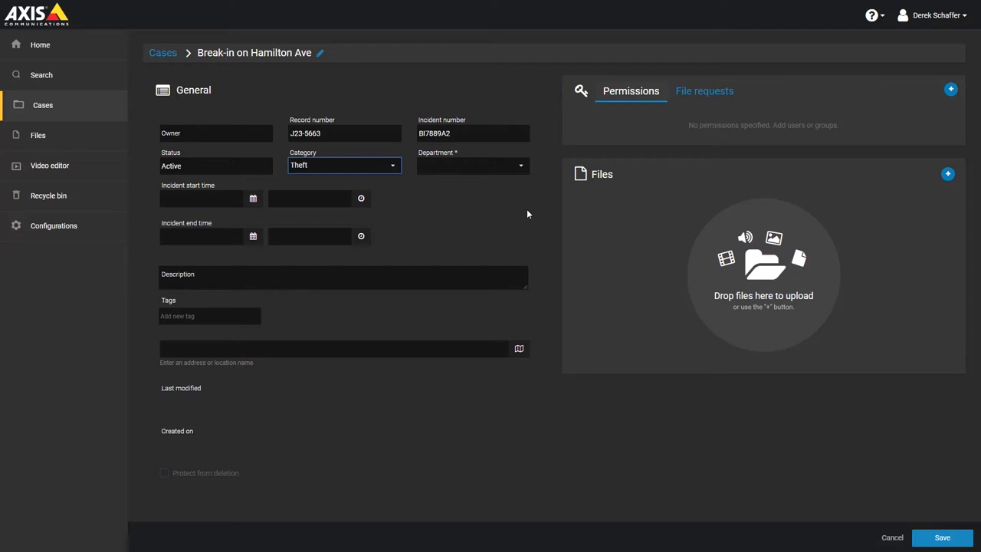
pyautogui.moveTo(499, 181)
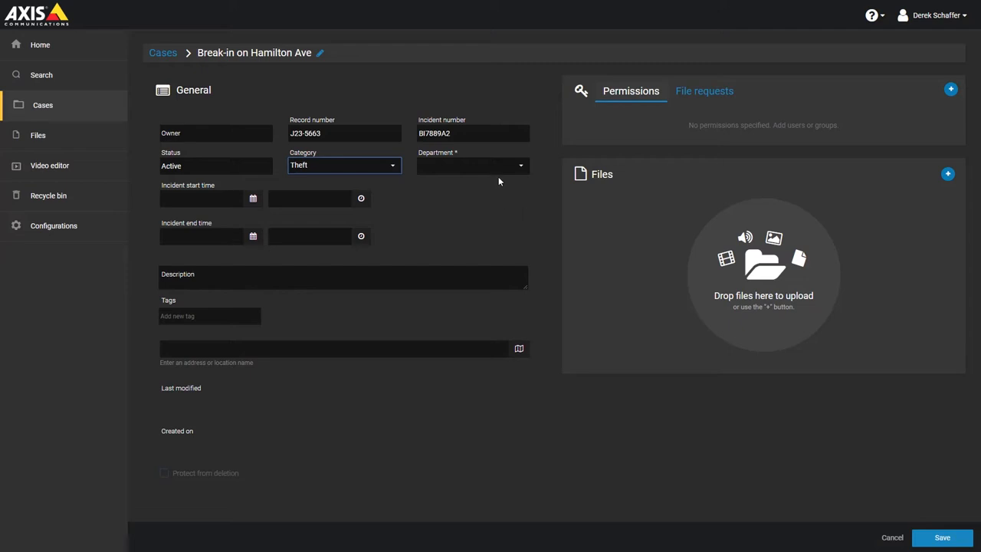
pyautogui.click(472, 166)
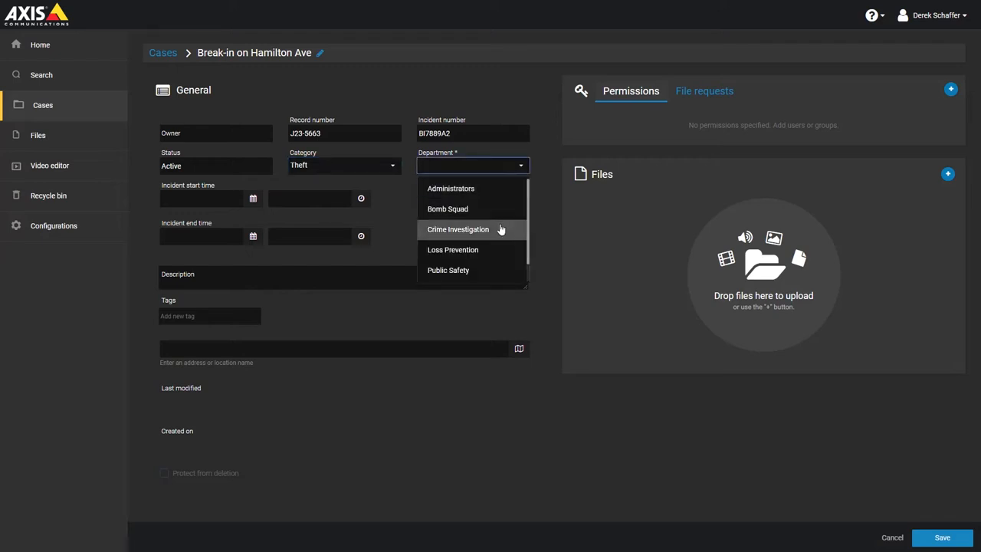
pyautogui.click(458, 229)
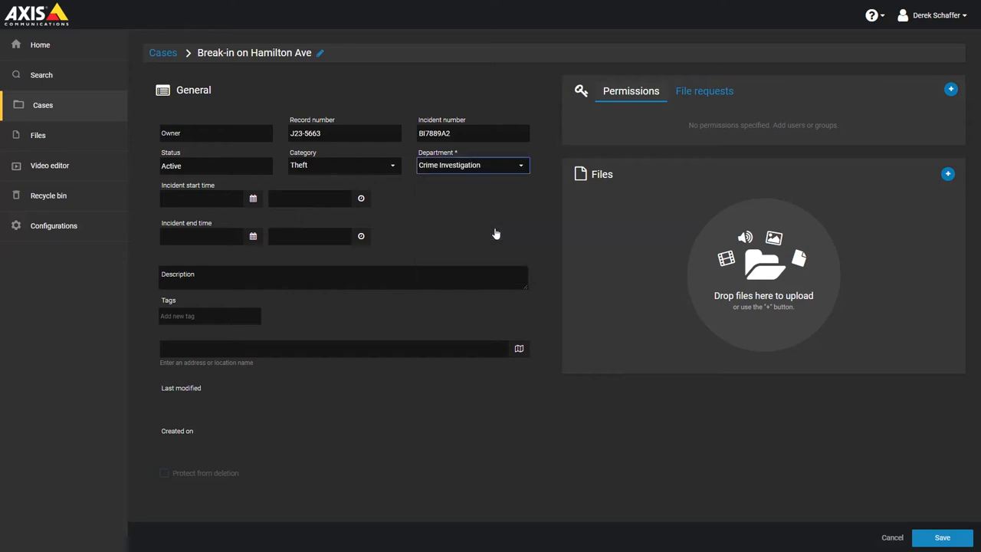
pyautogui.moveTo(431, 256)
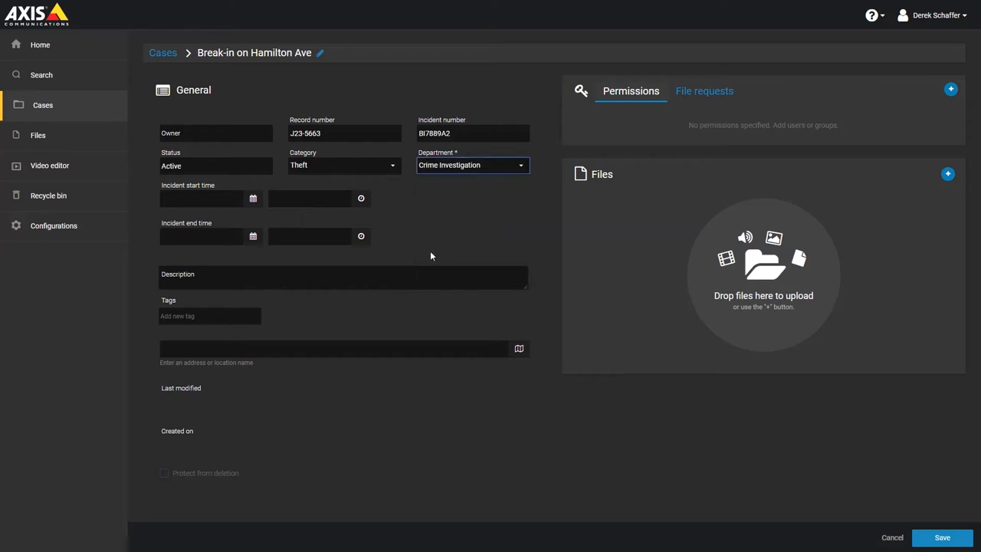
# Pick Feb 5, 2020 and 3:36 PM for the incident start time.
pyautogui.click(253, 197)
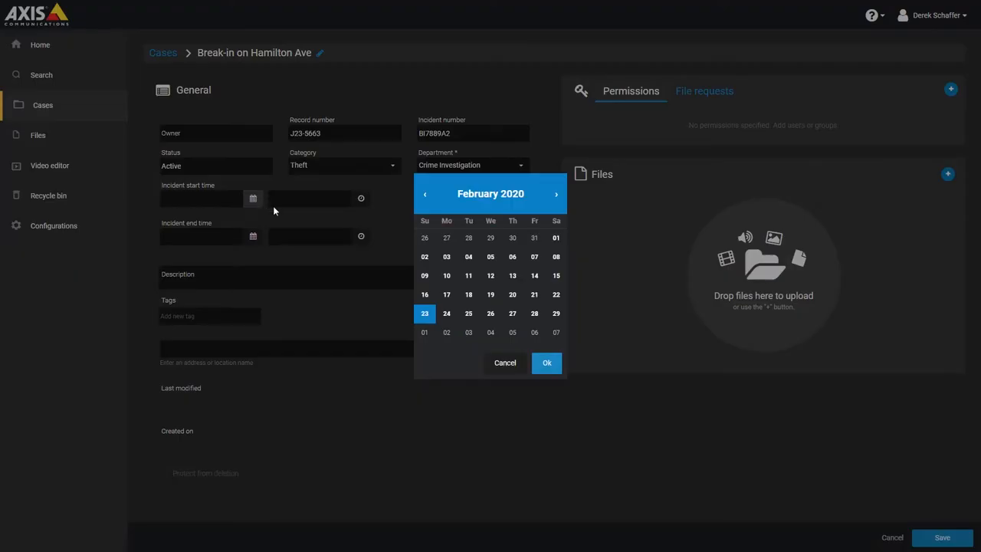
pyautogui.click(491, 257)
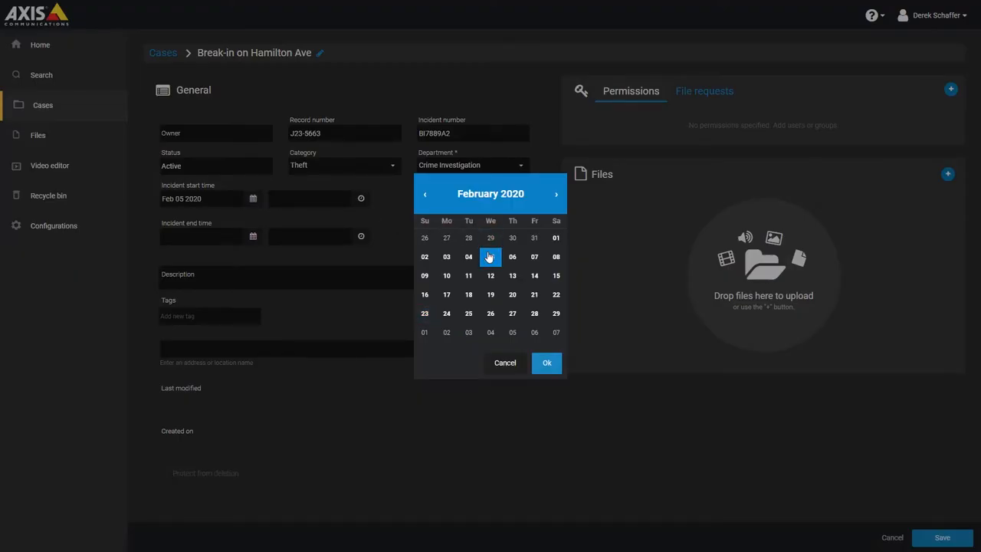
pyautogui.click(546, 362)
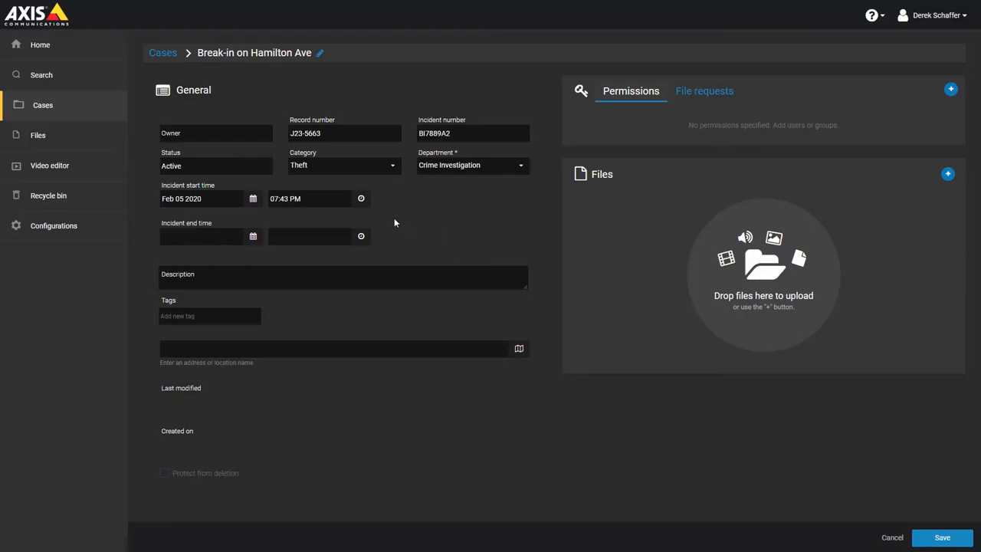
pyautogui.click(361, 198)
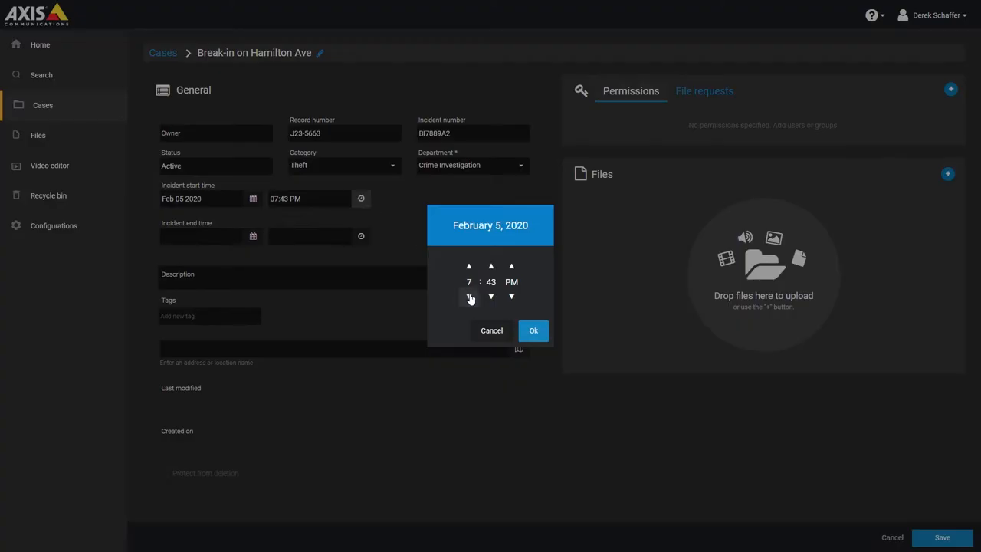
pyautogui.click(469, 297)
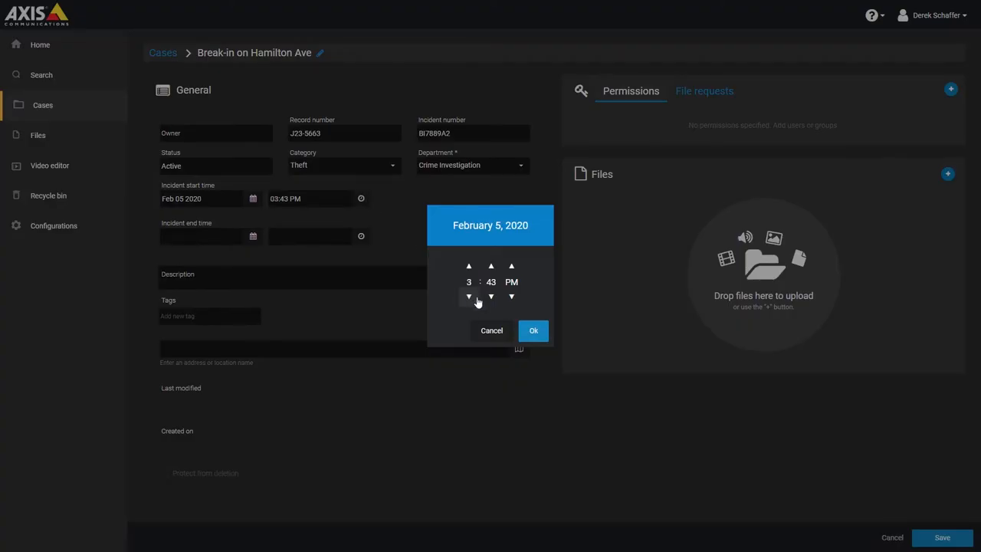
pyautogui.click(491, 297)
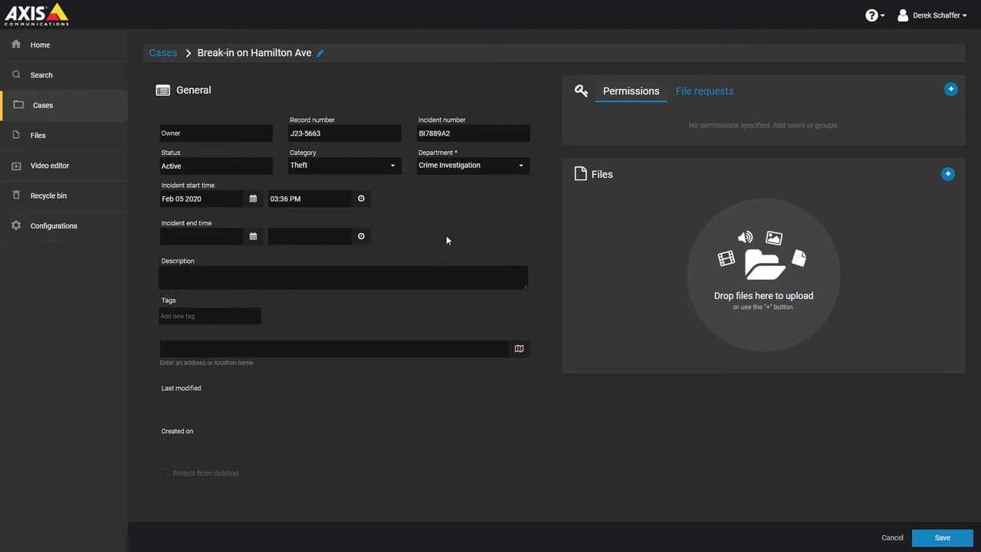
pyautogui.write('Home at 796 Hamilton Ave broken into.')
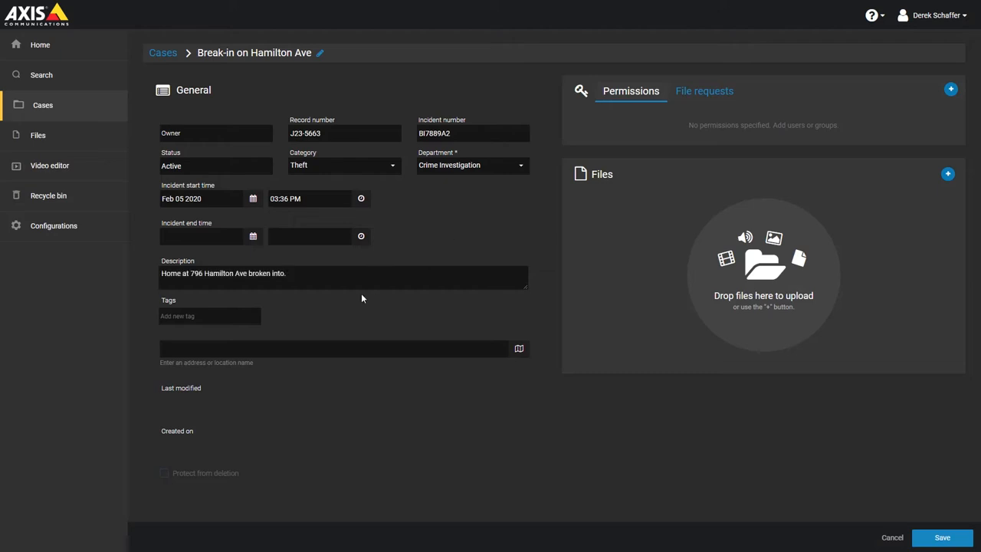
pyautogui.moveTo(342, 320)
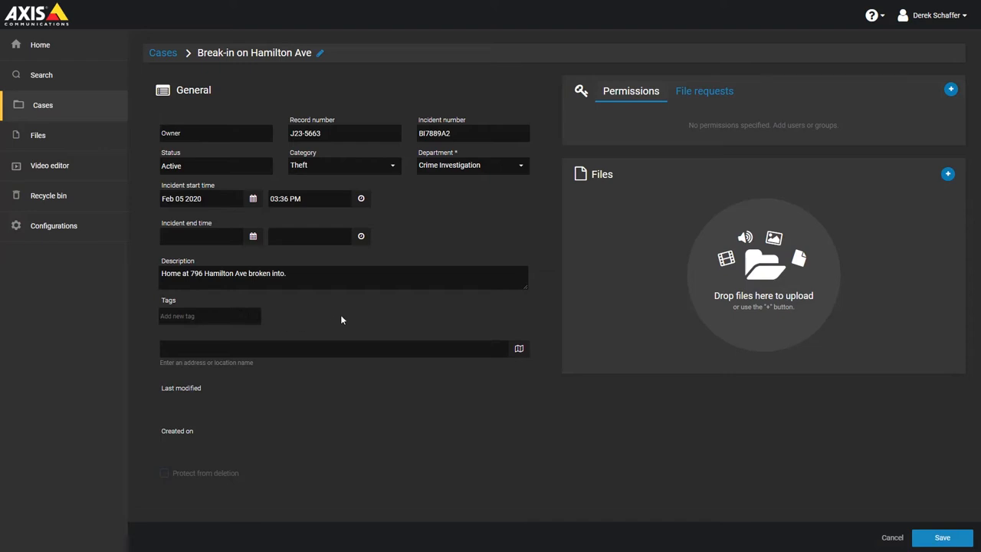
pyautogui.moveTo(344, 319)
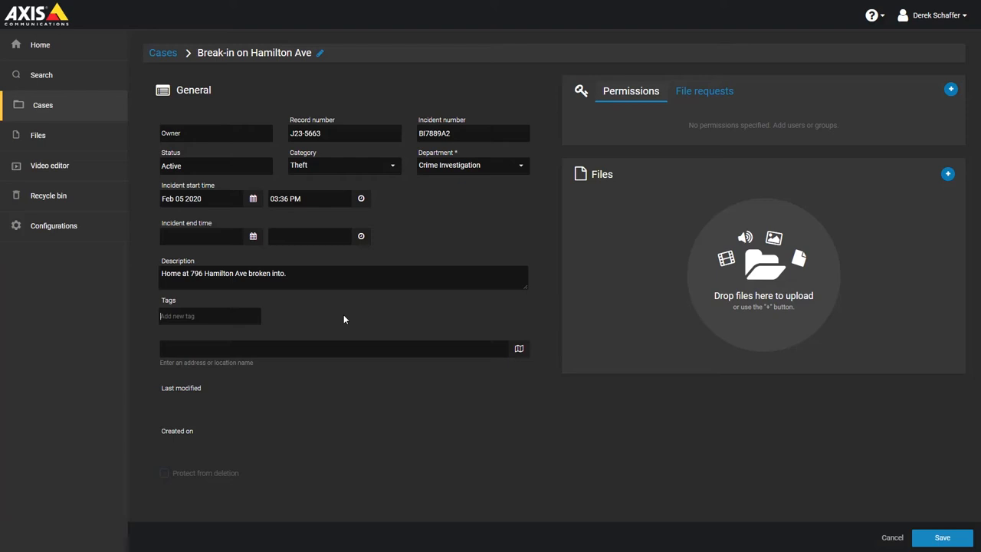
pyautogui.write('stealing')
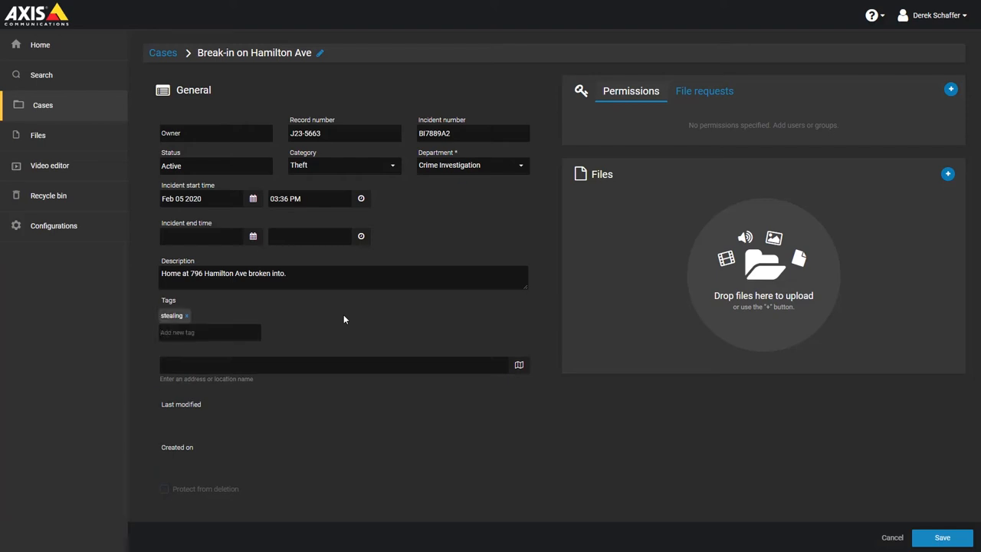
pyautogui.write('smash')
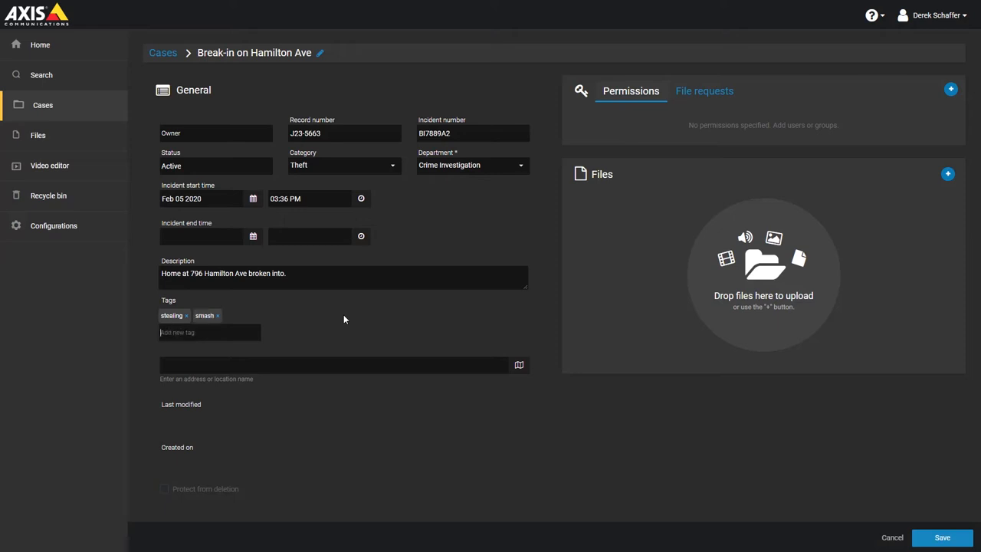
pyautogui.write('damage')
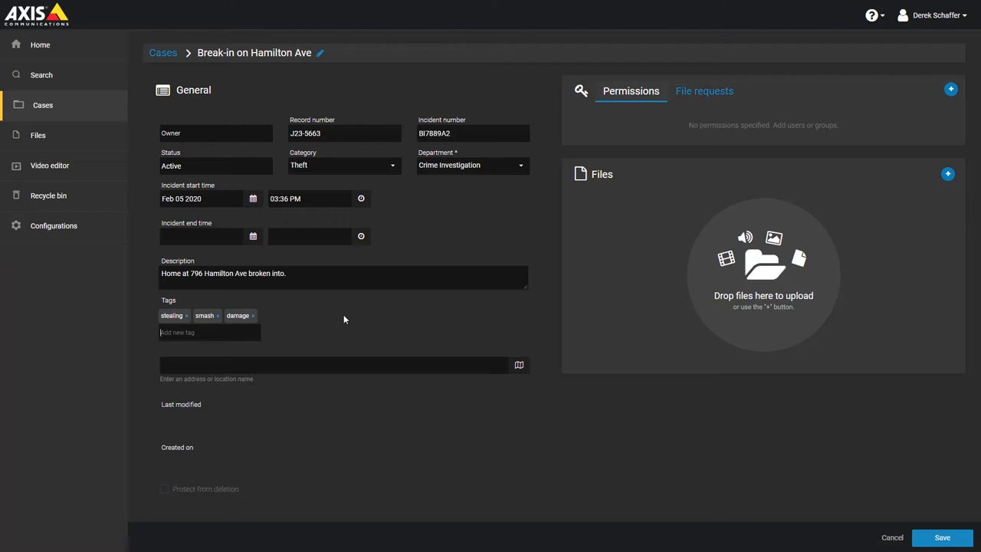
pyautogui.moveTo(255, 323)
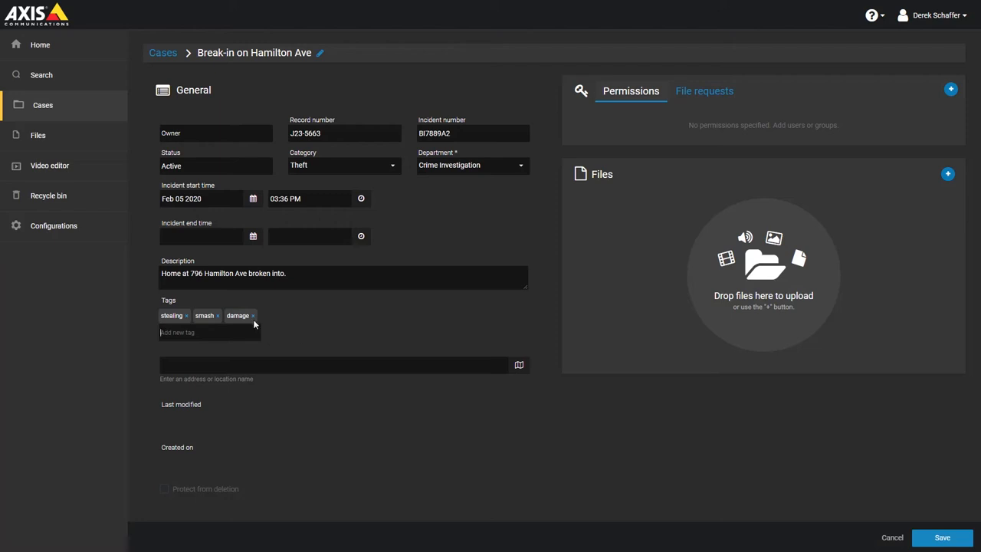
pyautogui.click(252, 315)
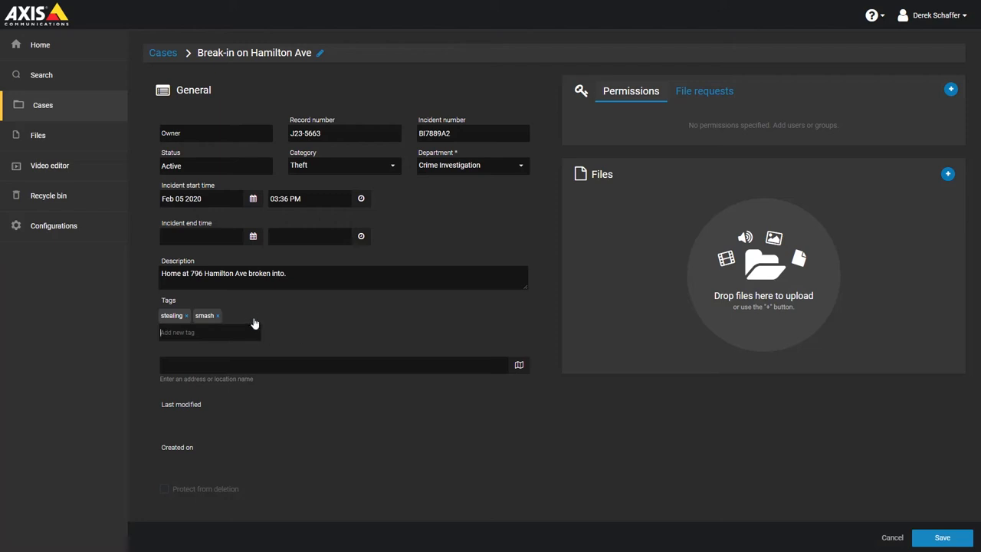
pyautogui.moveTo(352, 344)
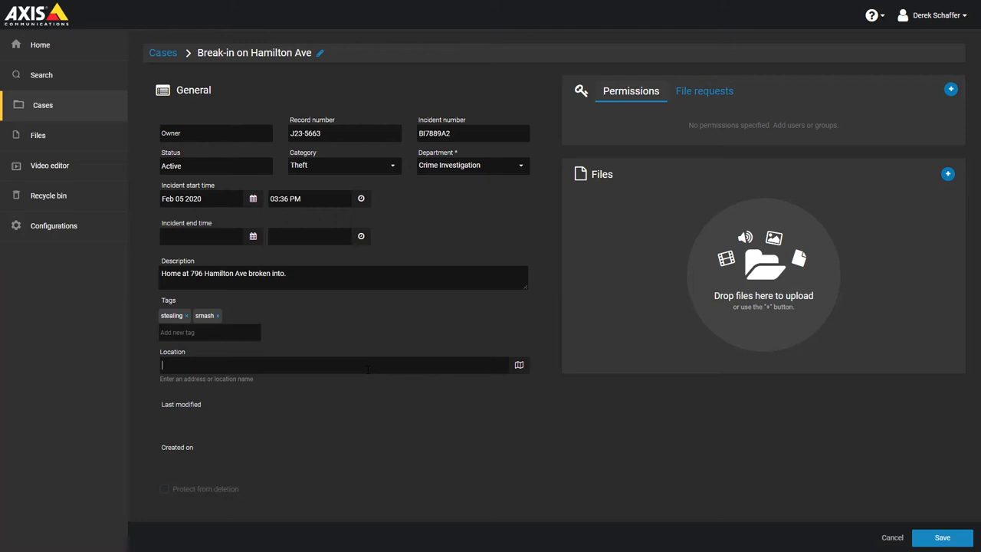
# Search 'bos', then pin the location at 296 State St, Boston on the map.
pyautogui.write('boston')
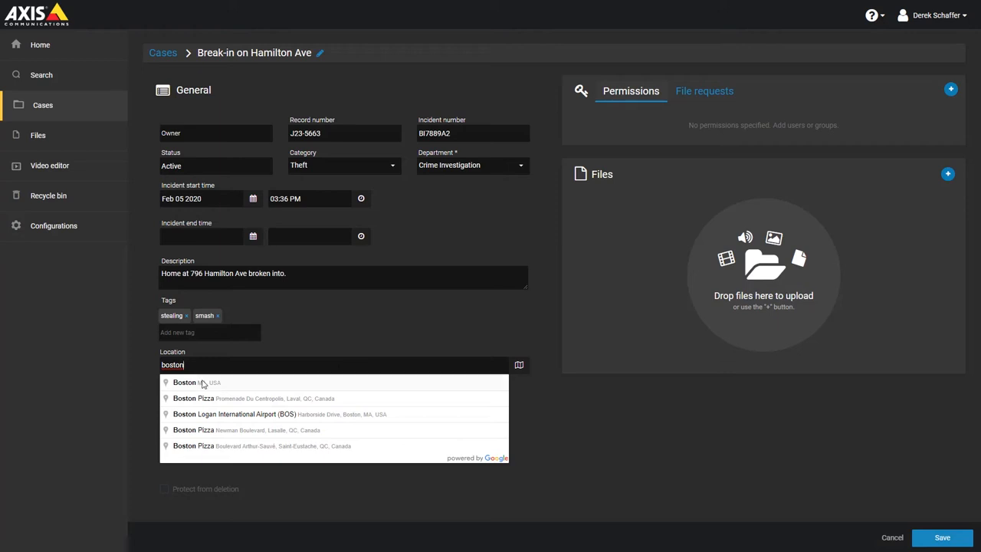
pyautogui.click(184, 382)
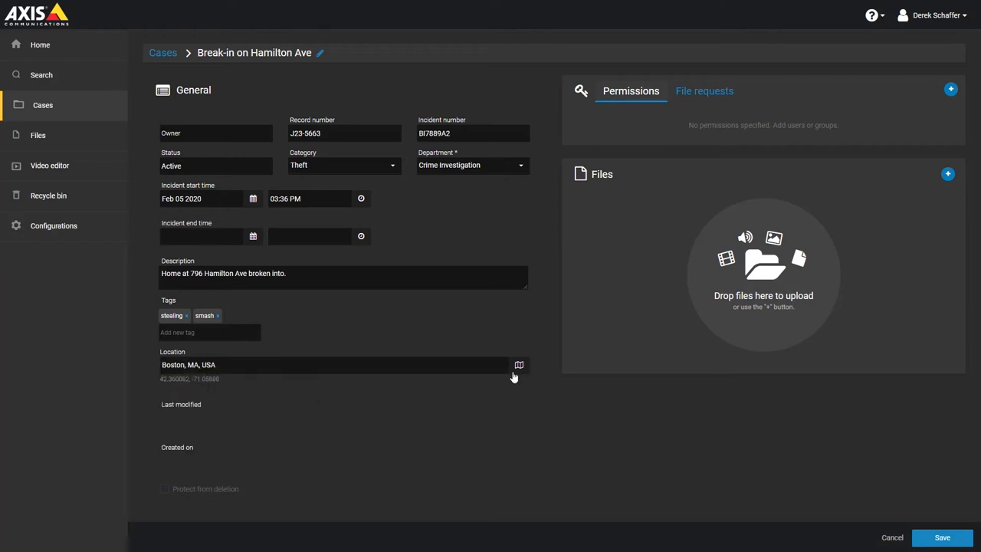
pyautogui.click(519, 364)
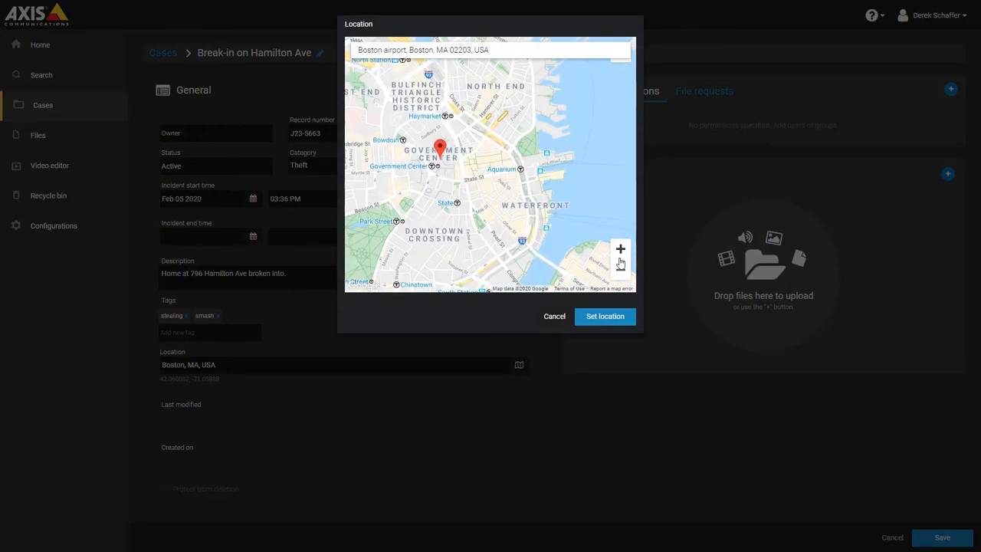
pyautogui.click(620, 248)
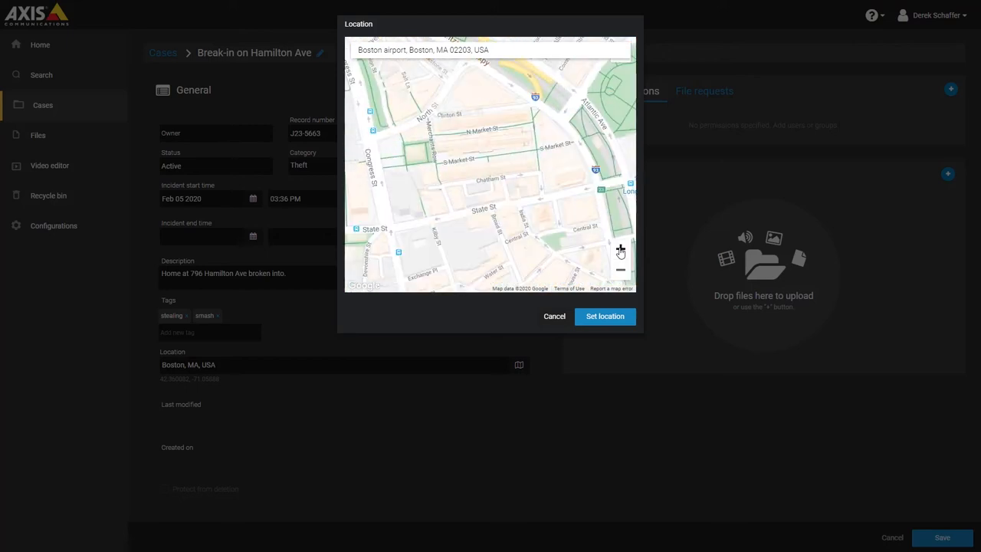
pyautogui.click(621, 249)
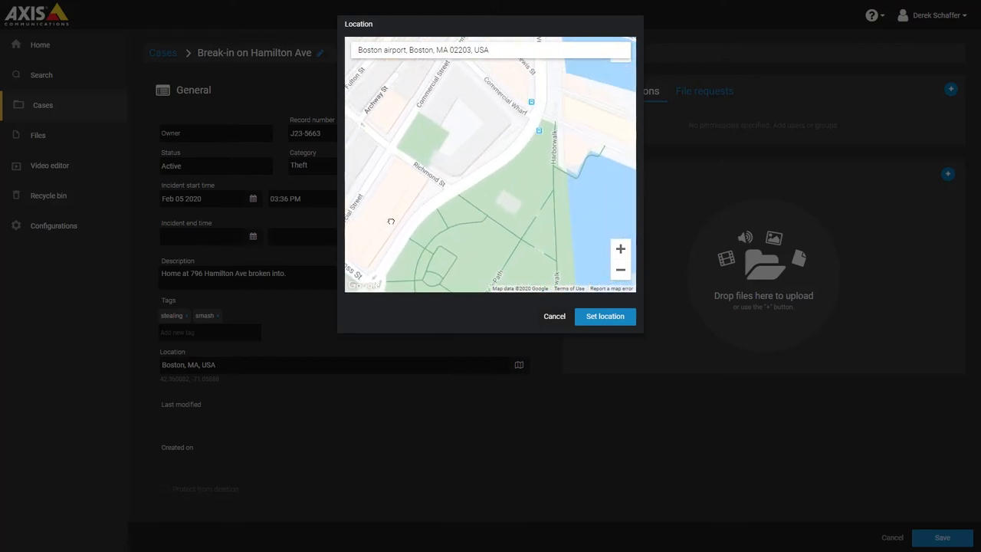
pyautogui.moveTo(391, 222); pyautogui.dragTo(473, 264)
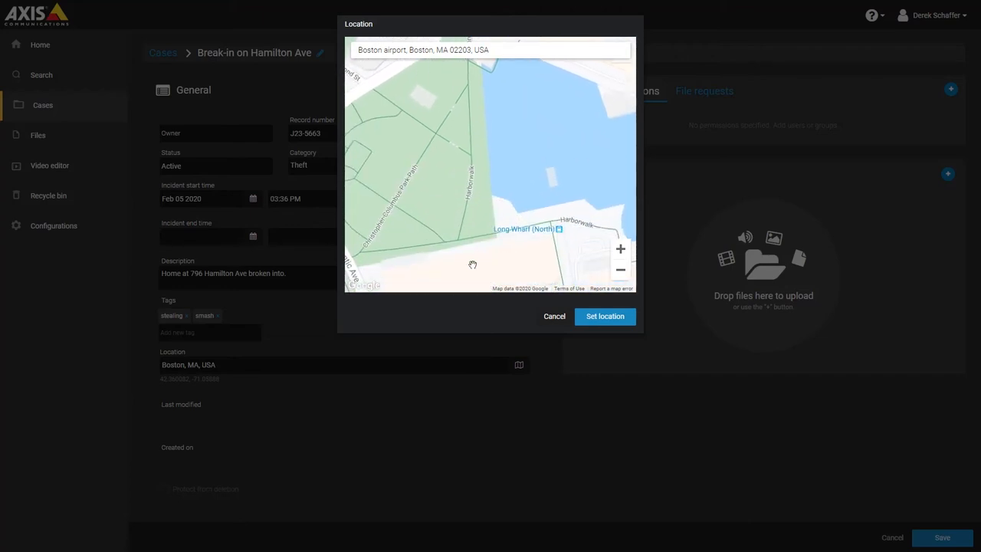
pyautogui.moveTo(473, 264); pyautogui.dragTo(565, 189)
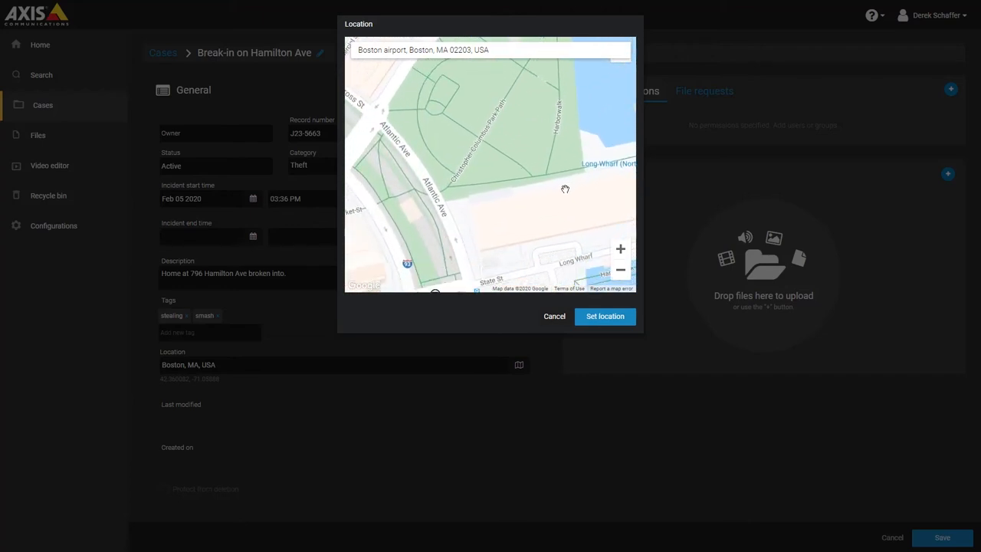
pyautogui.moveTo(584, 240)
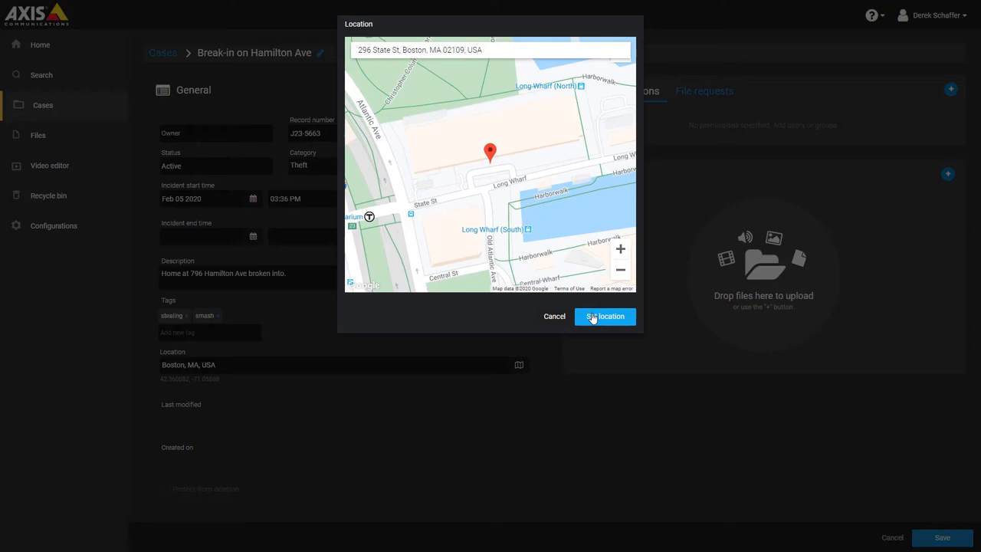
pyautogui.click(605, 316)
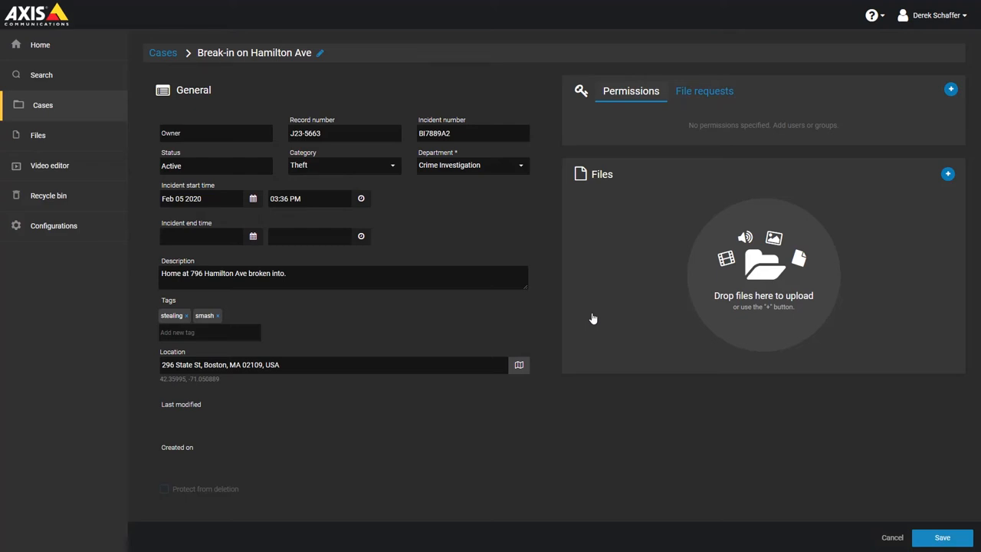
pyautogui.moveTo(849, 435)
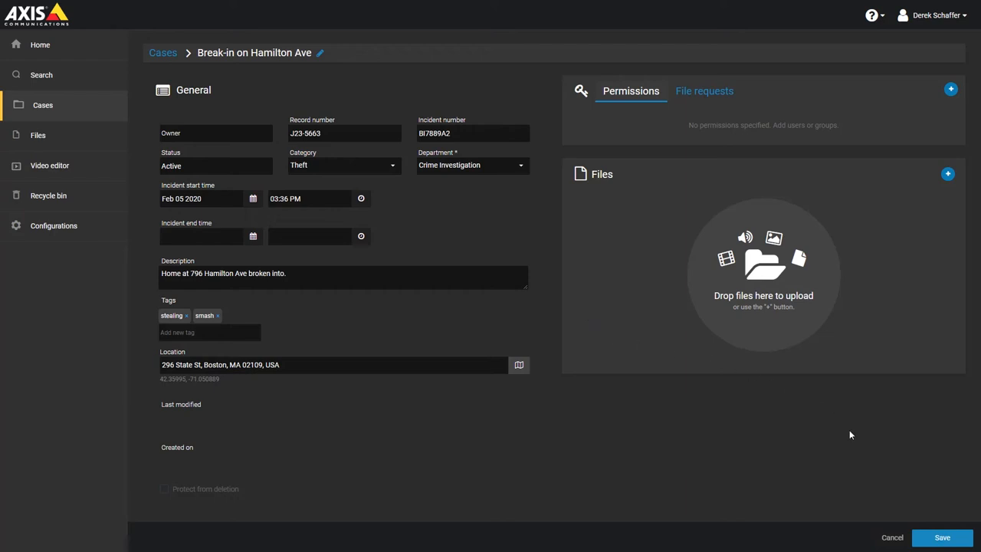
# Save the Break-in on Hamilton Ave case.
pyautogui.click(942, 536)
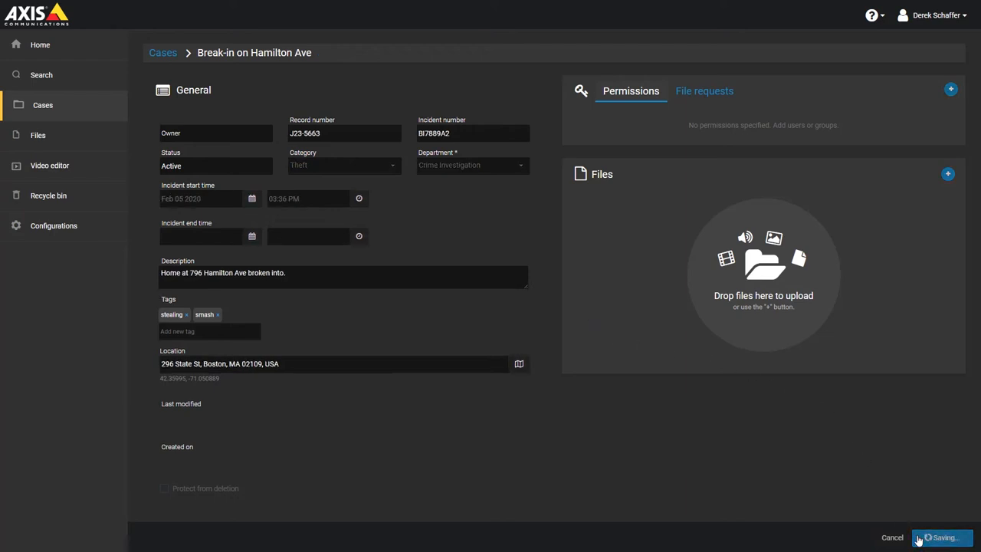
pyautogui.click(942, 537)
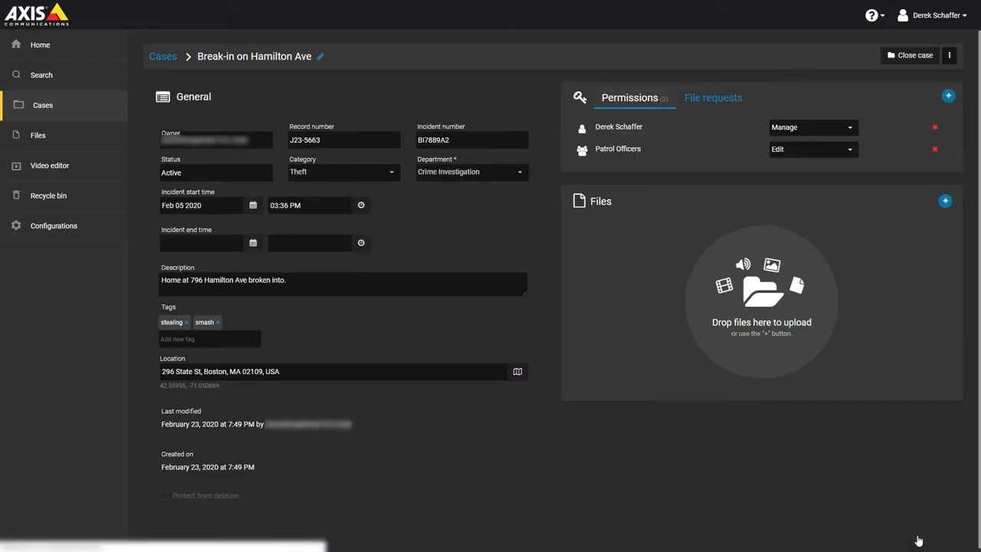
pyautogui.moveTo(678, 121)
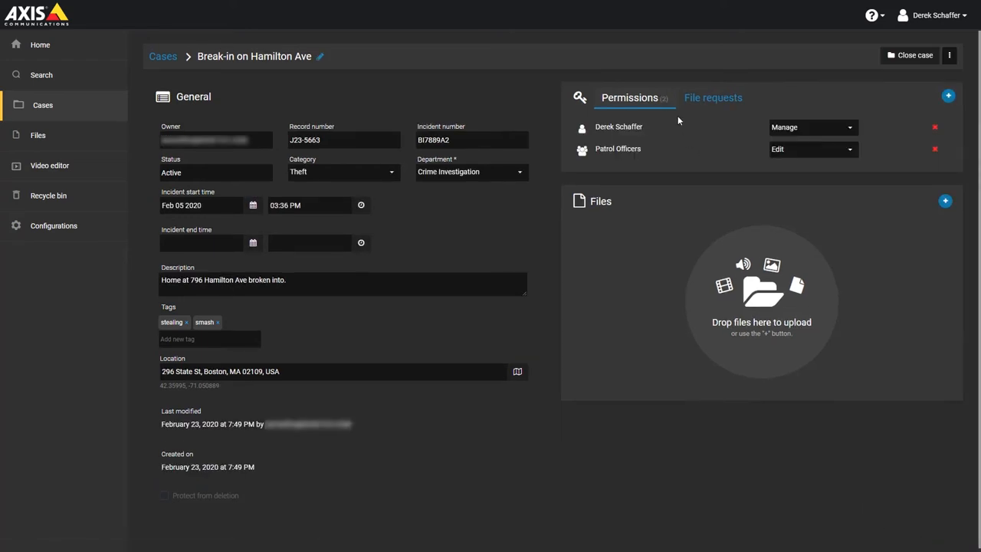
pyautogui.moveTo(675, 151)
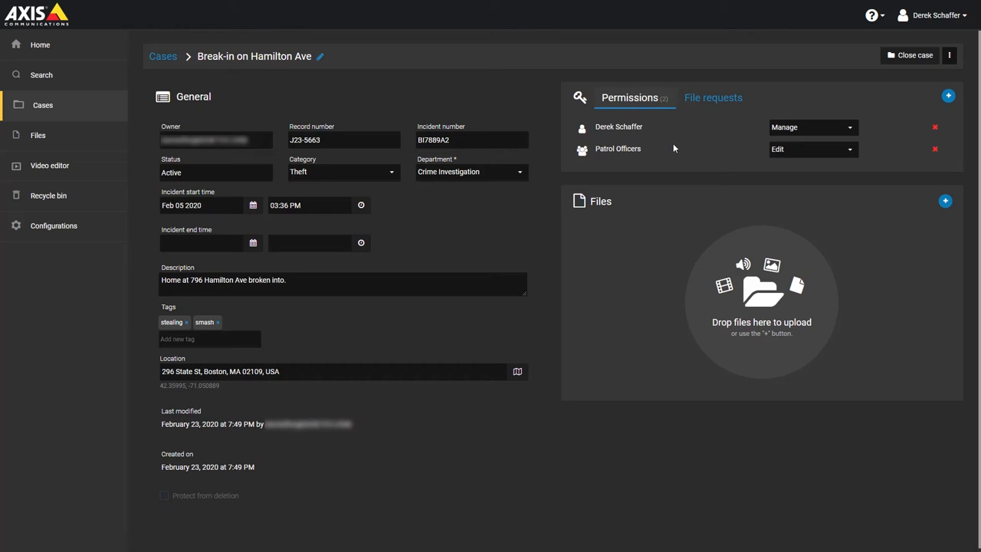
pyautogui.moveTo(937, 101)
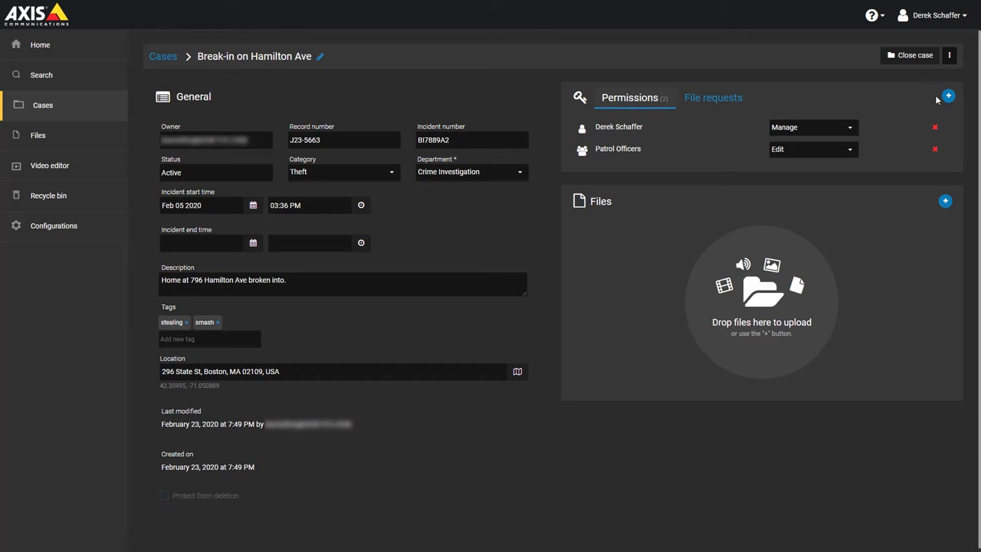
pyautogui.click(948, 96)
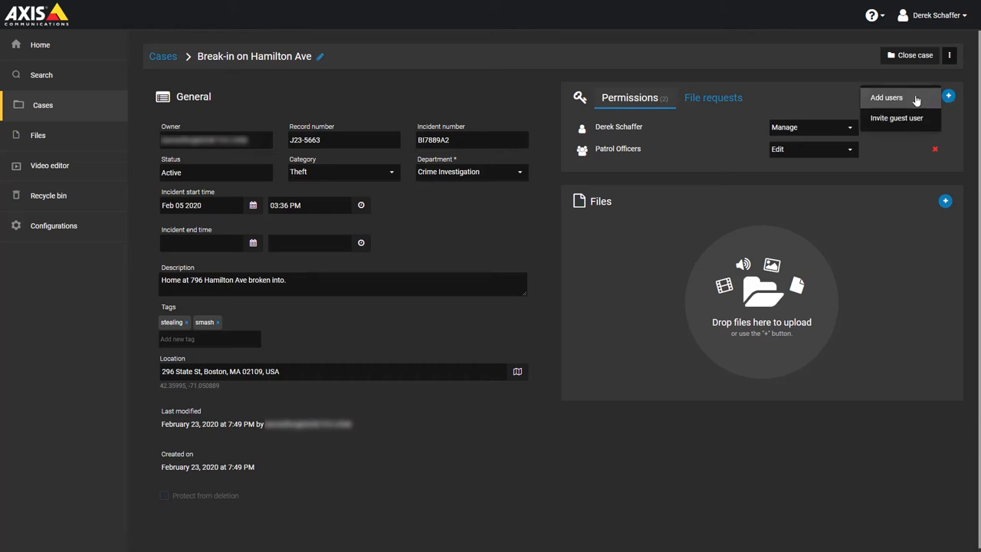
pyautogui.click(886, 97)
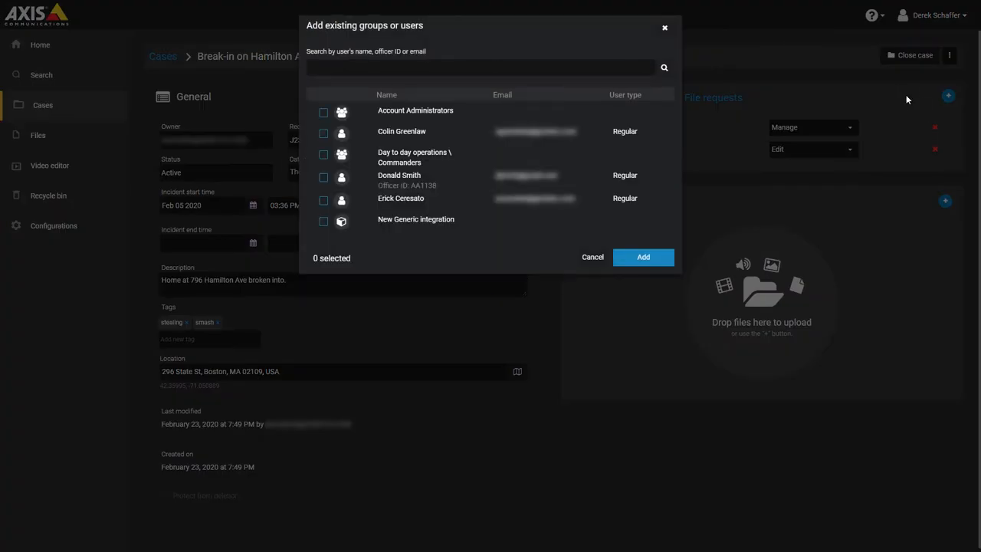
pyautogui.moveTo(337, 180)
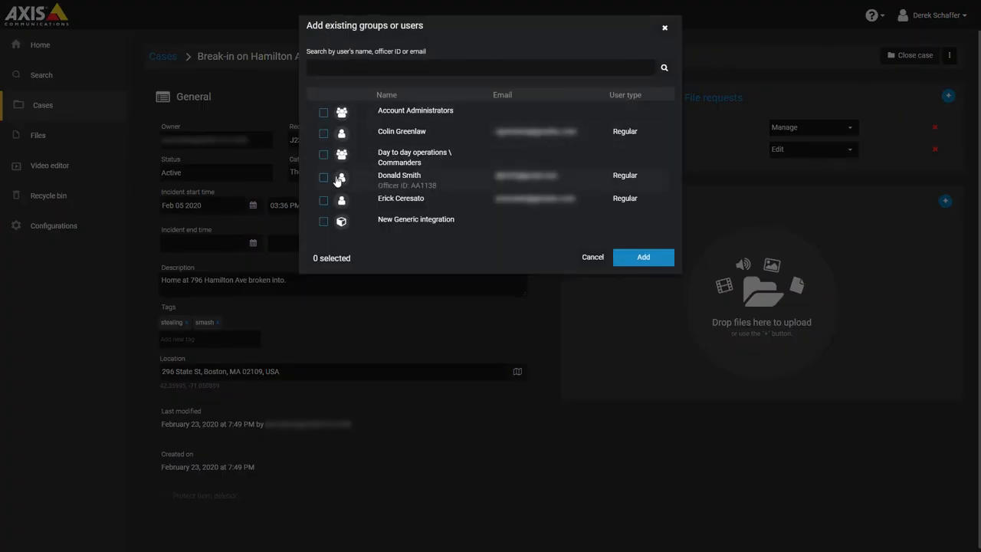
pyautogui.click(323, 177)
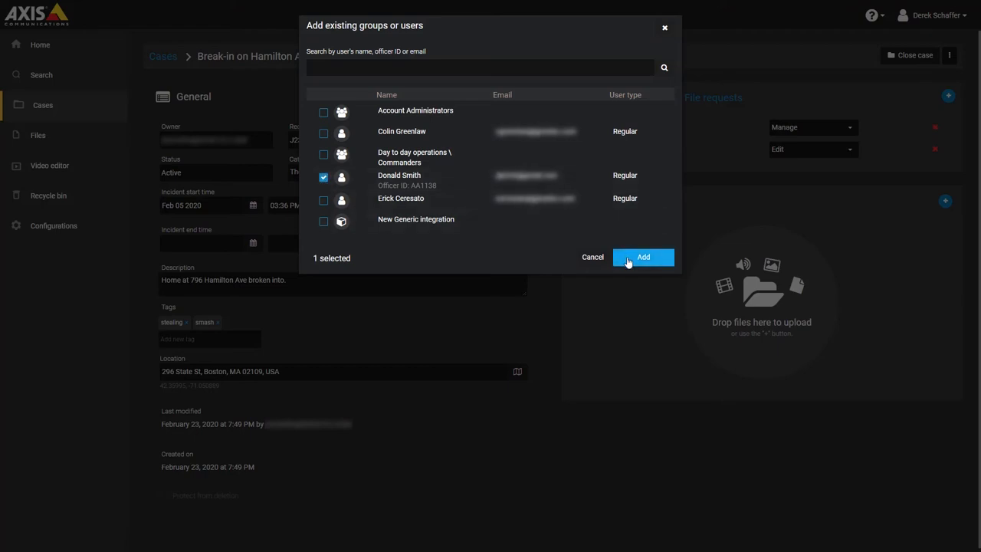
pyautogui.click(643, 257)
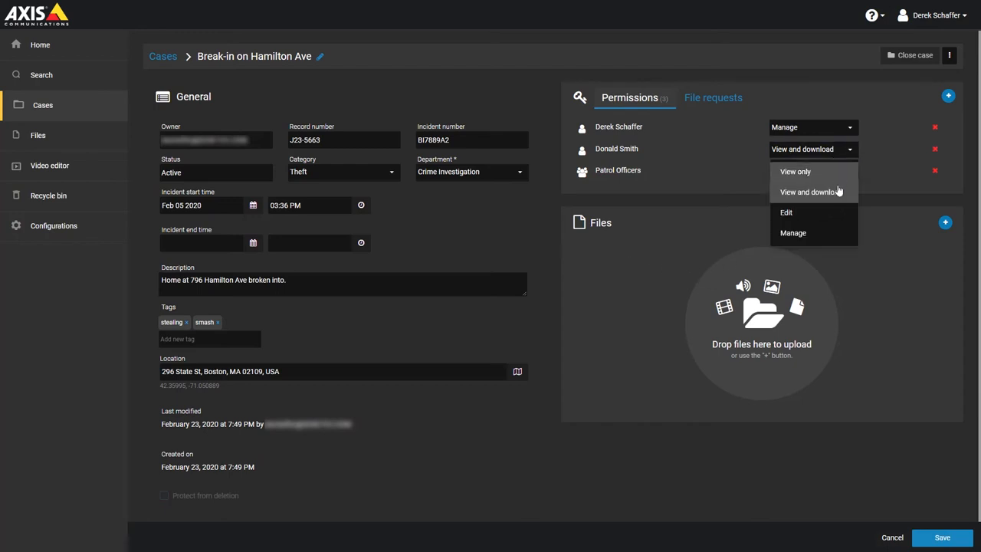
pyautogui.click(786, 212)
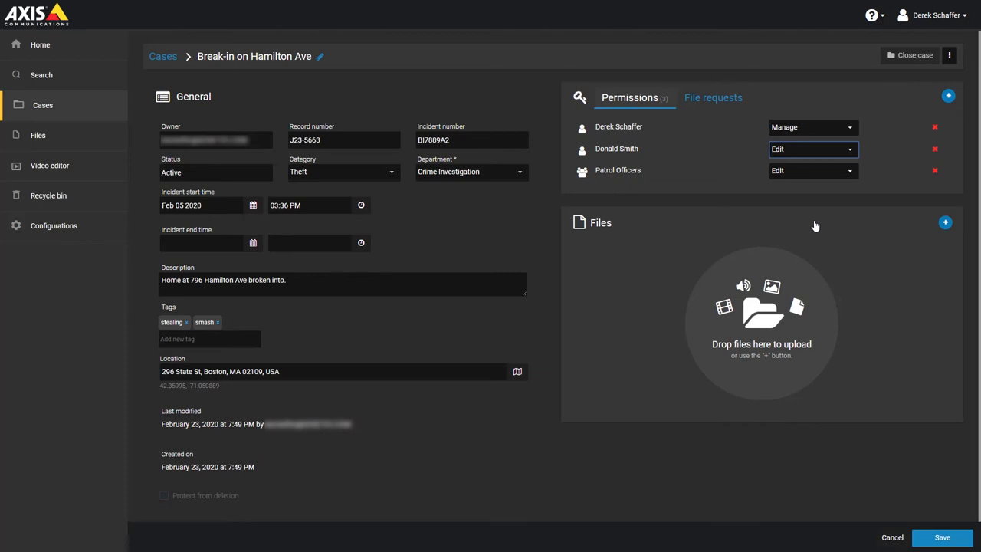
pyautogui.moveTo(816, 223)
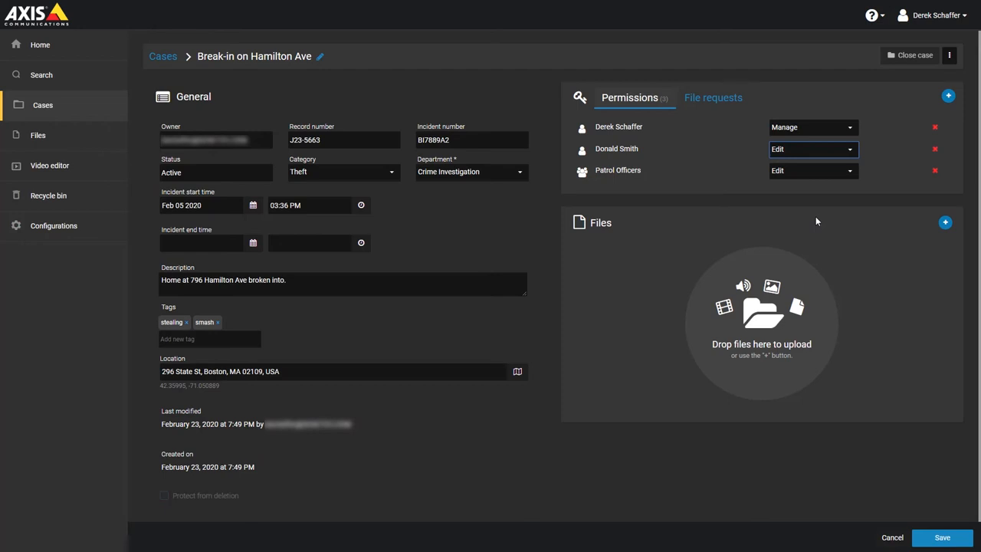
pyautogui.moveTo(818, 220)
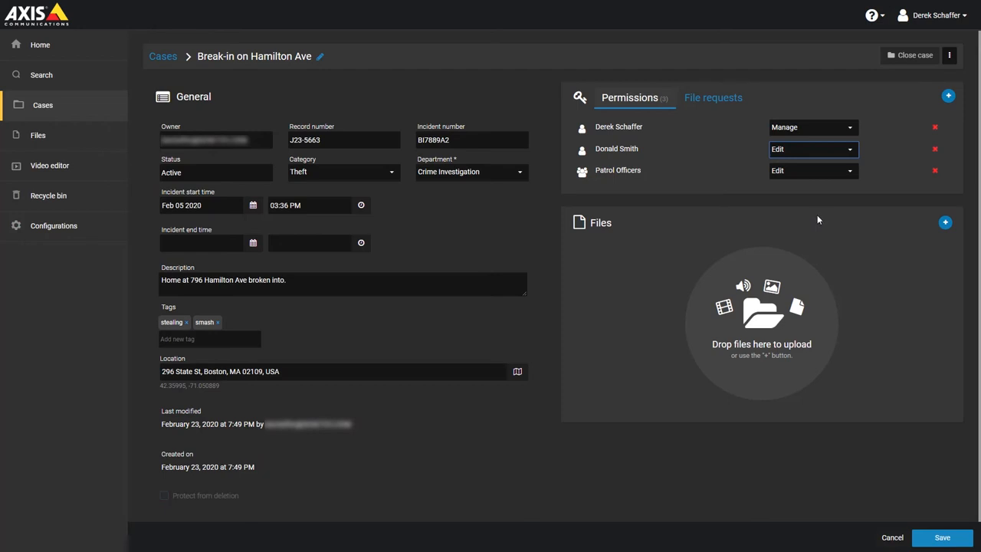
pyautogui.moveTo(945, 223)
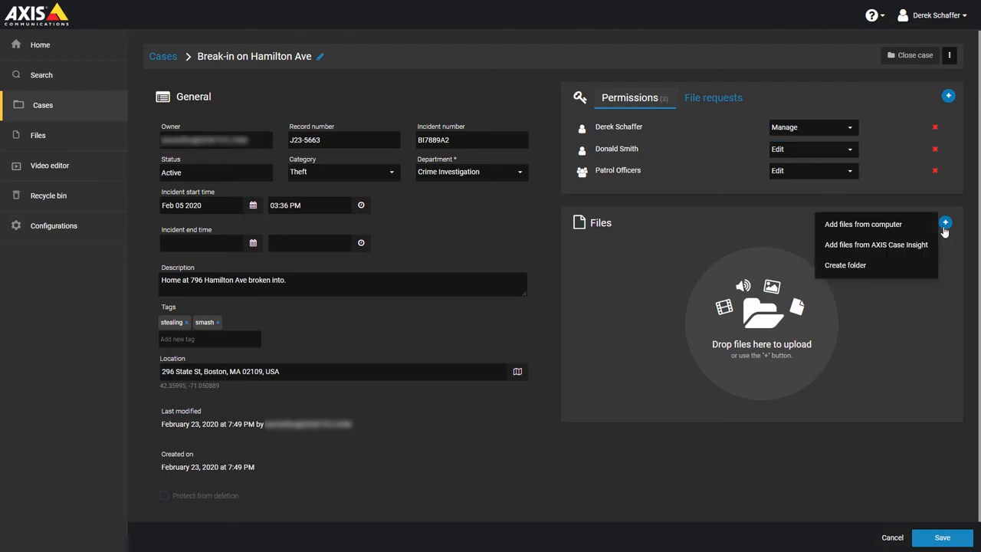
pyautogui.moveTo(875, 244)
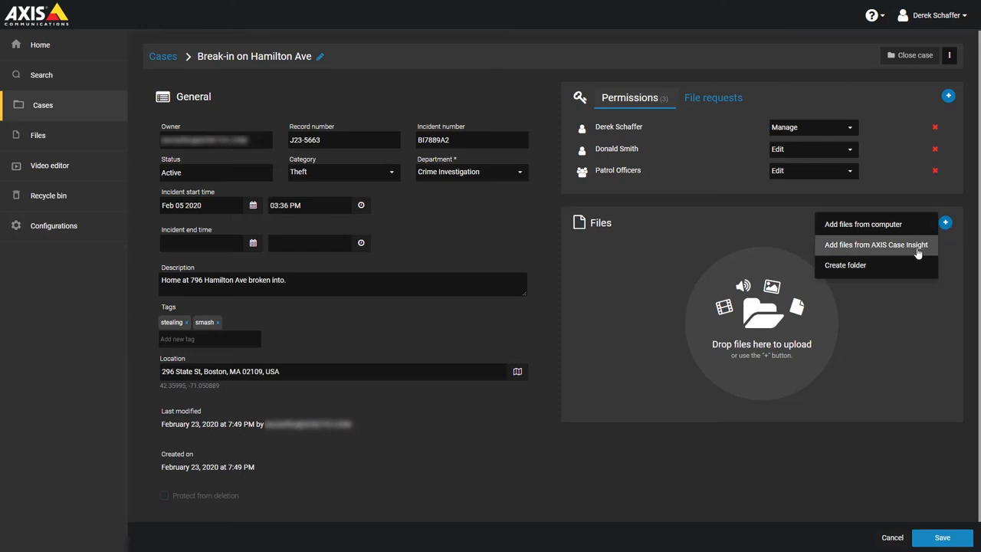
# Attach the Repair hangar file from Case Insight and return to the case list.
pyautogui.click(875, 245)
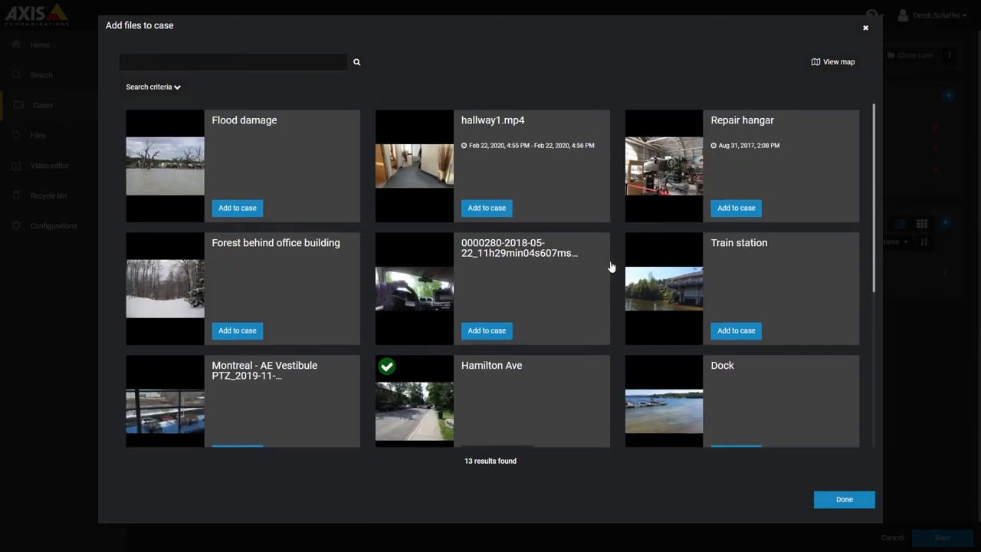
pyautogui.click(735, 207)
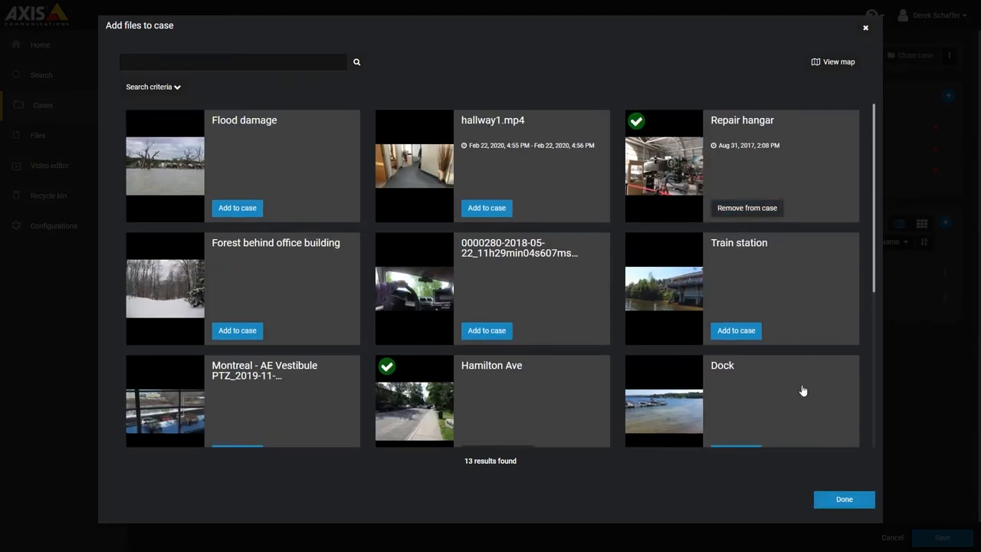
pyautogui.click(844, 499)
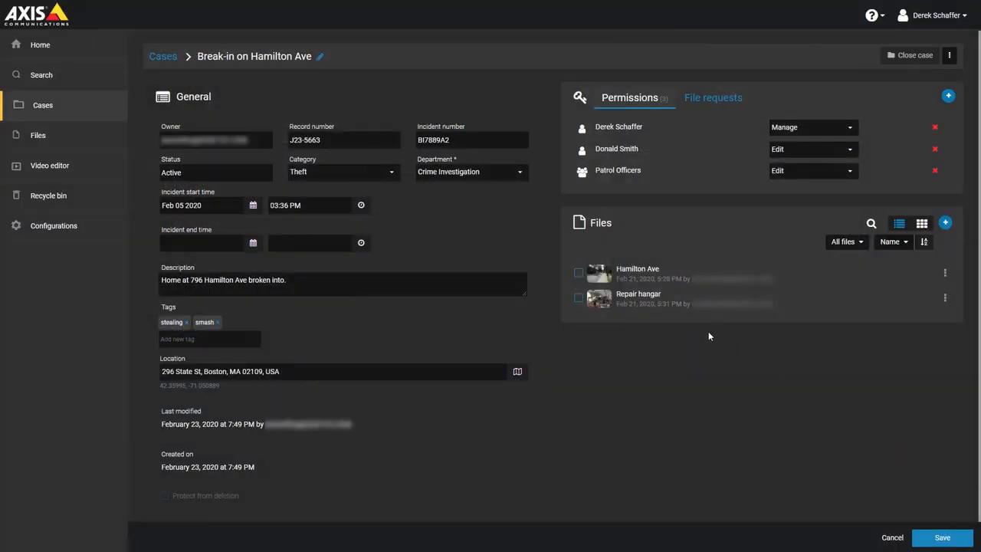
pyautogui.click(41, 75)
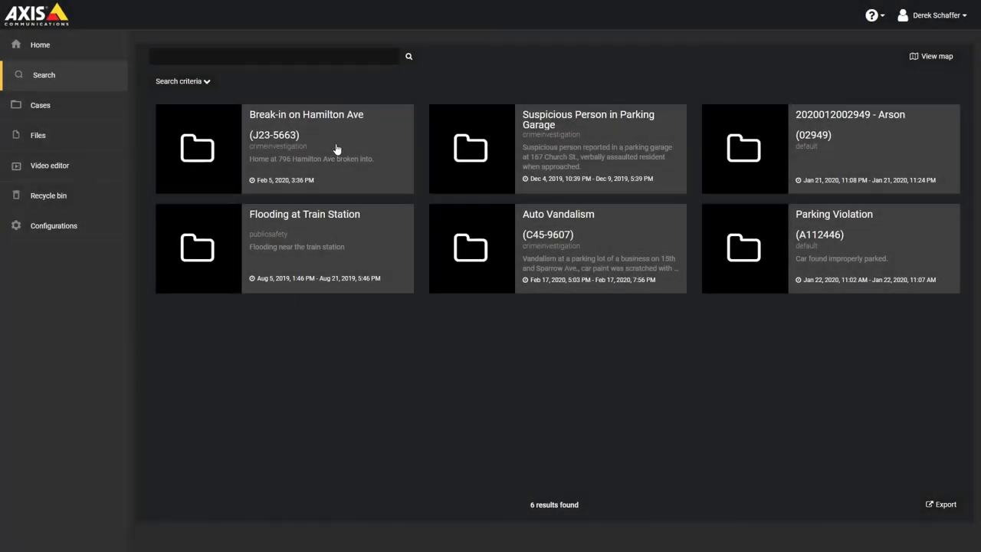
# Reopen the Break-in on Hamilton Ave case and view its more-options menu.
pyautogui.click(306, 114)
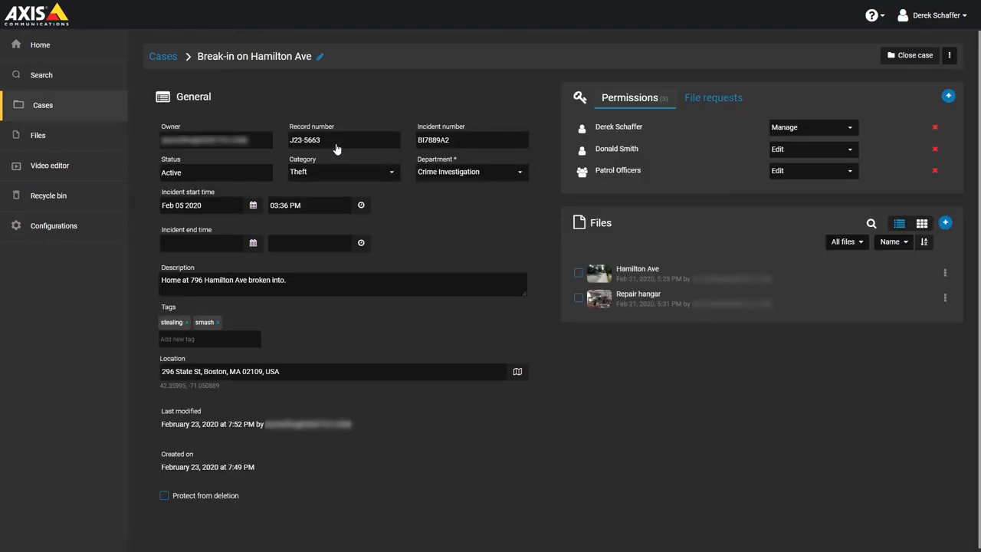
pyautogui.moveTo(355, 158)
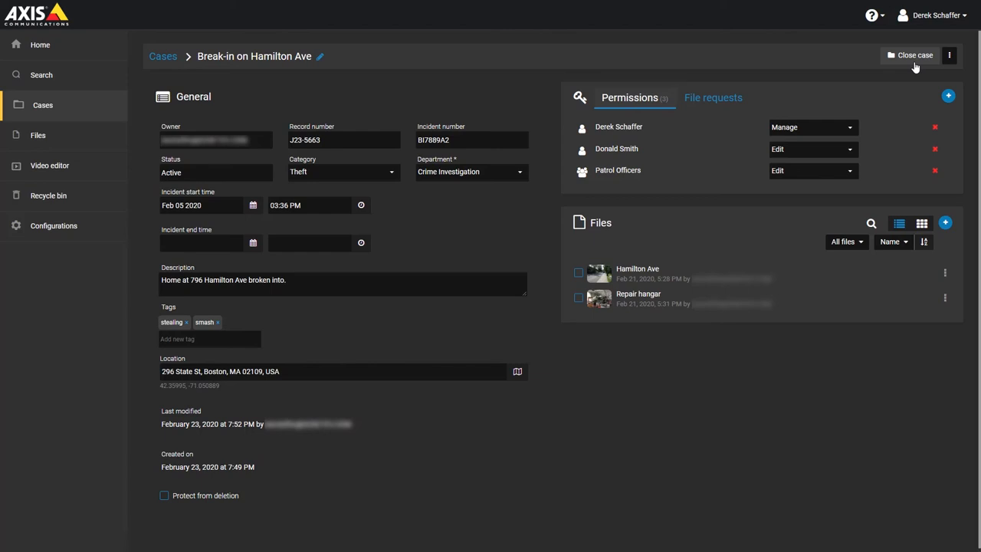
pyautogui.moveTo(949, 55)
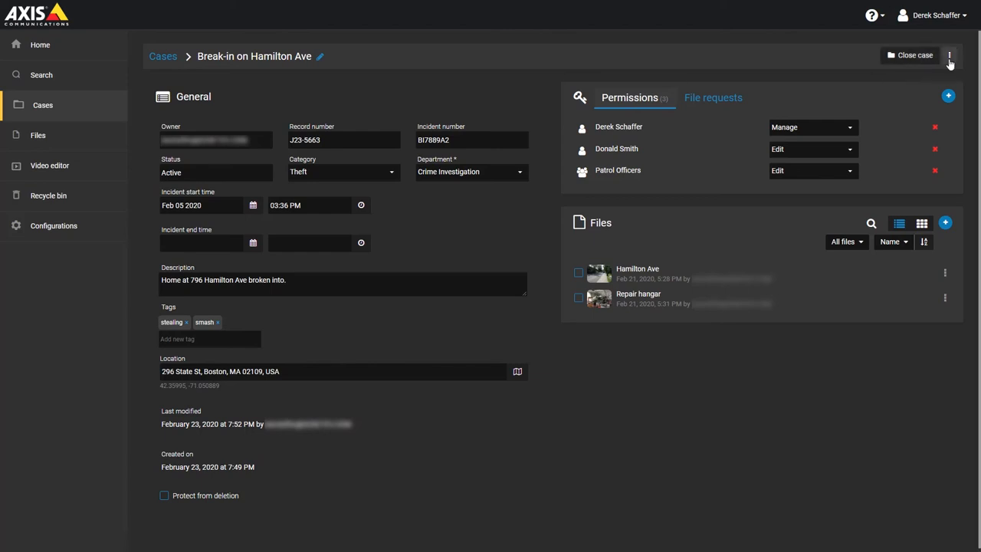
pyautogui.click(950, 55)
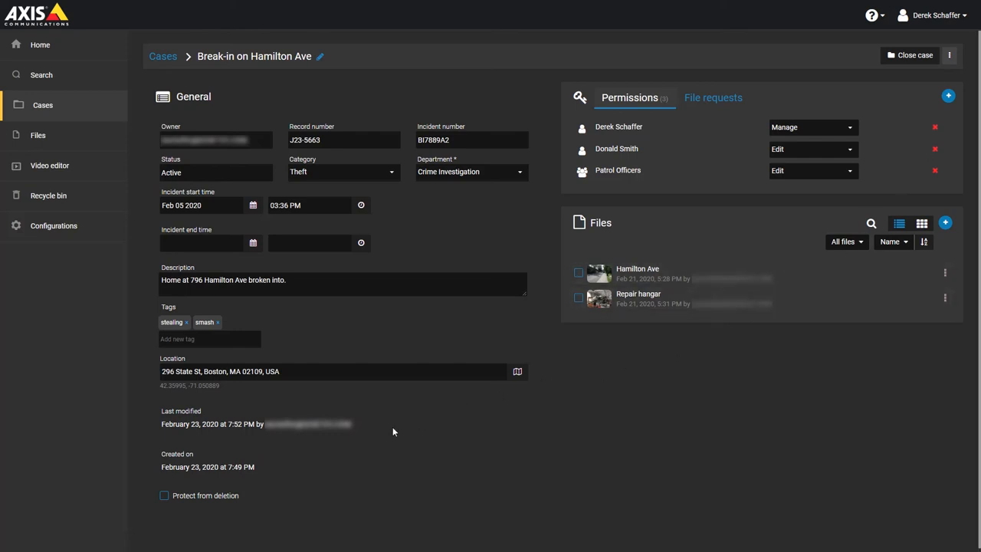
pyautogui.moveTo(237, 512)
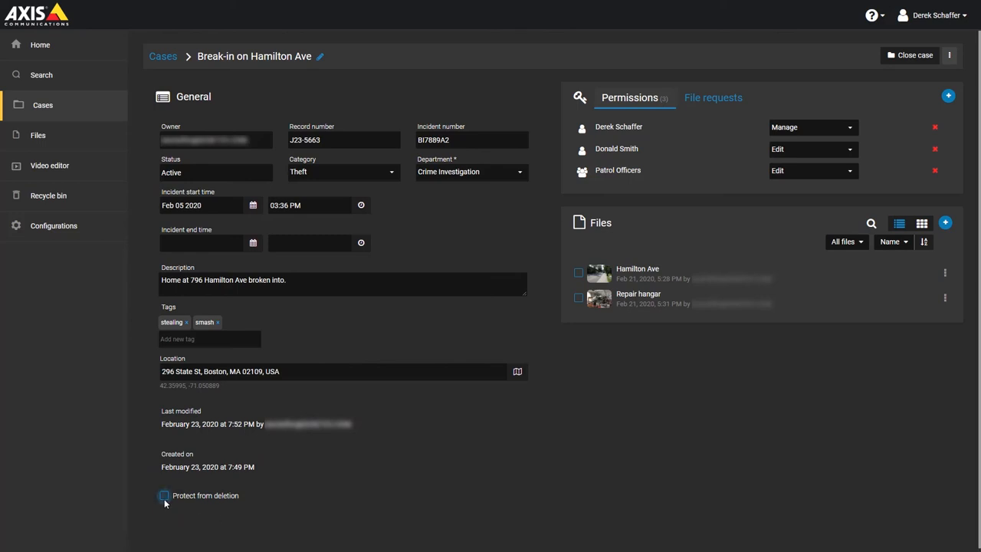
# Enable Protect from deletion on the Break-in on Hamilton Ave case and save.
pyautogui.click(163, 495)
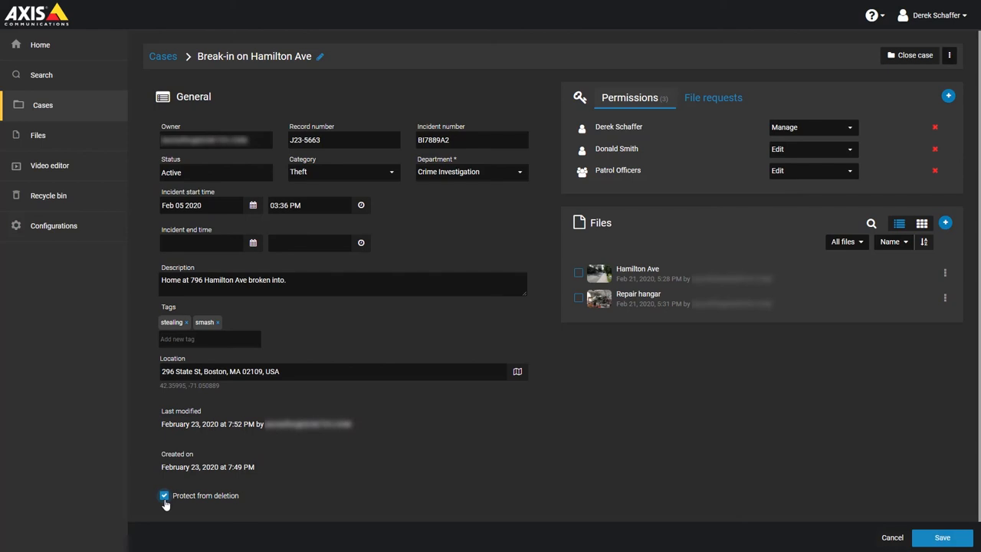
pyautogui.moveTo(920, 532)
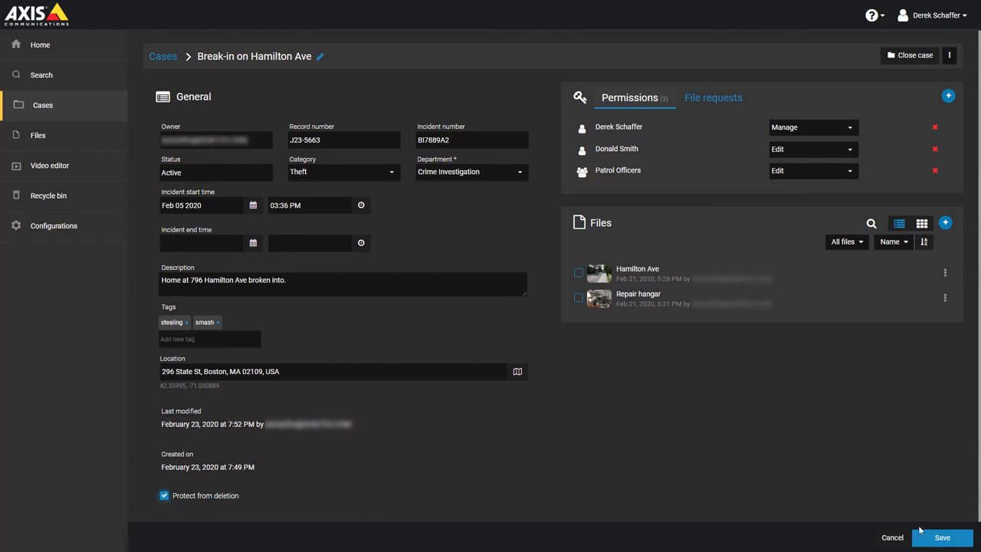
pyautogui.click(942, 537)
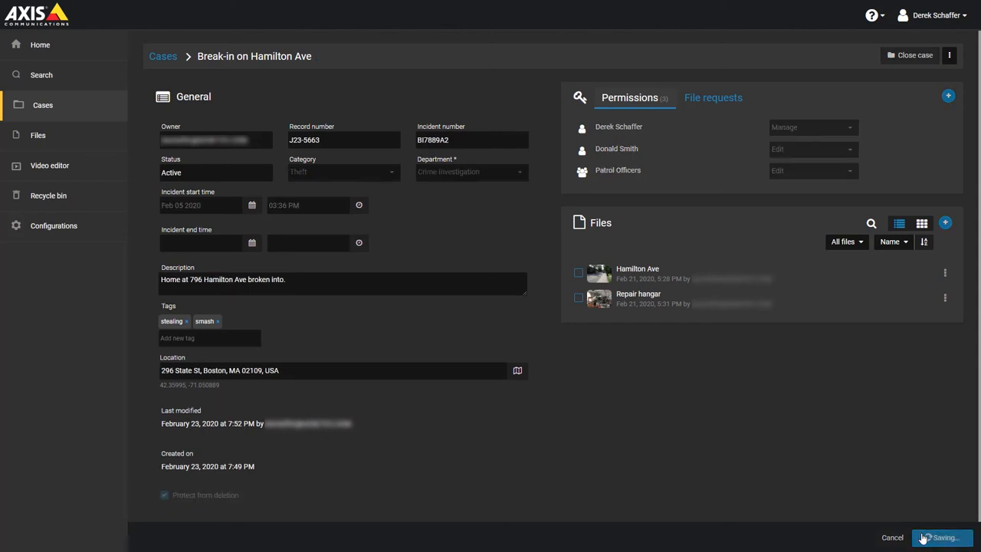
pyautogui.click(942, 537)
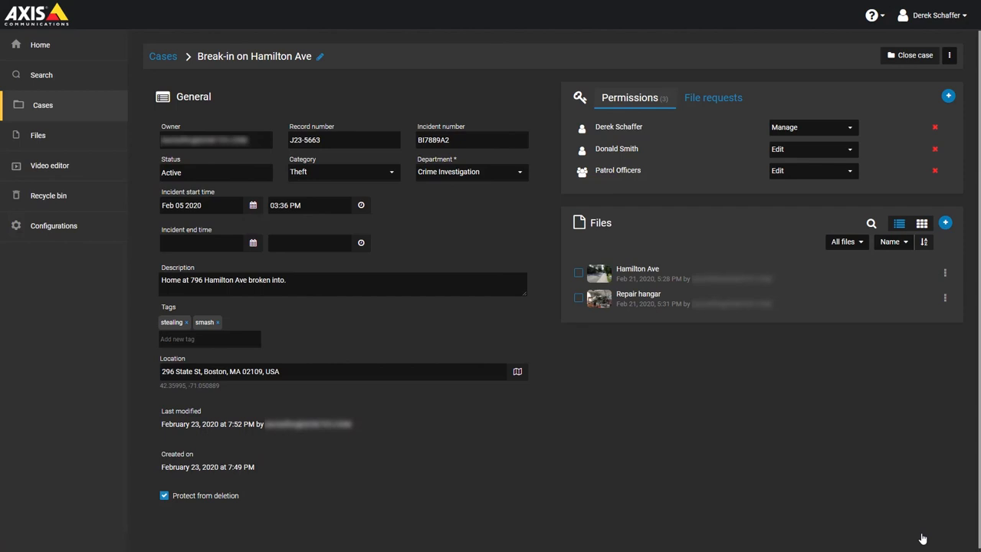
pyautogui.moveTo(950, 544)
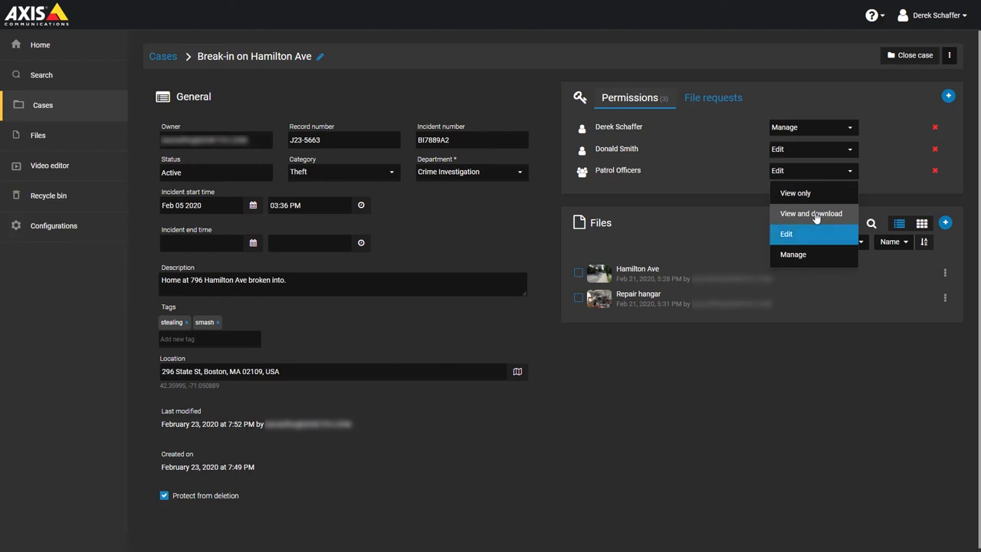
# Change Patrol Officers' permission to View and download and save the case.
pyautogui.click(811, 214)
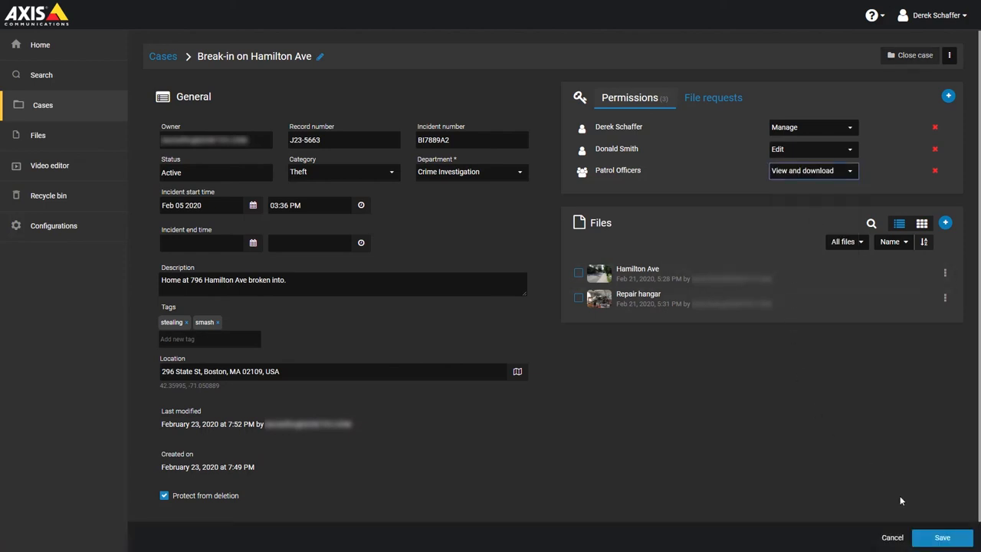
pyautogui.click(942, 538)
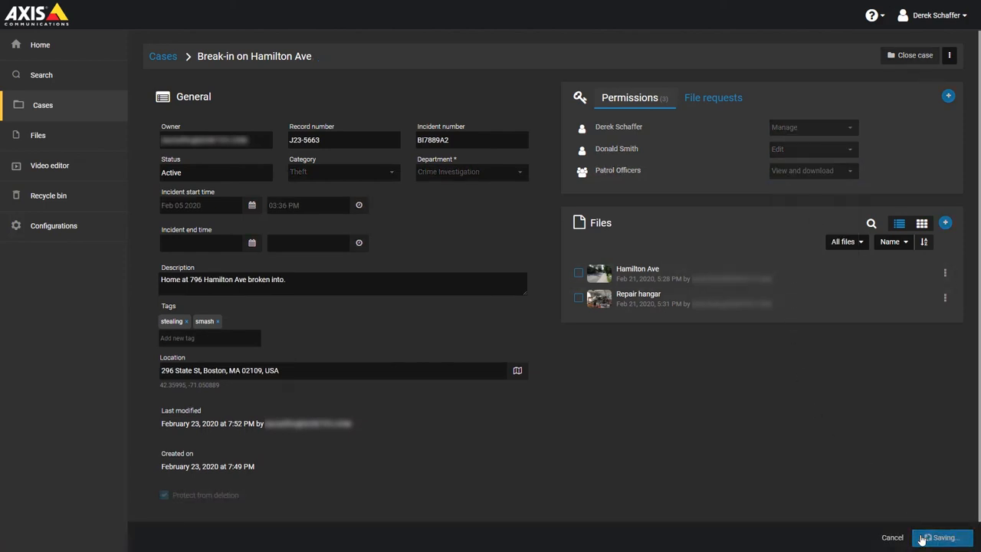